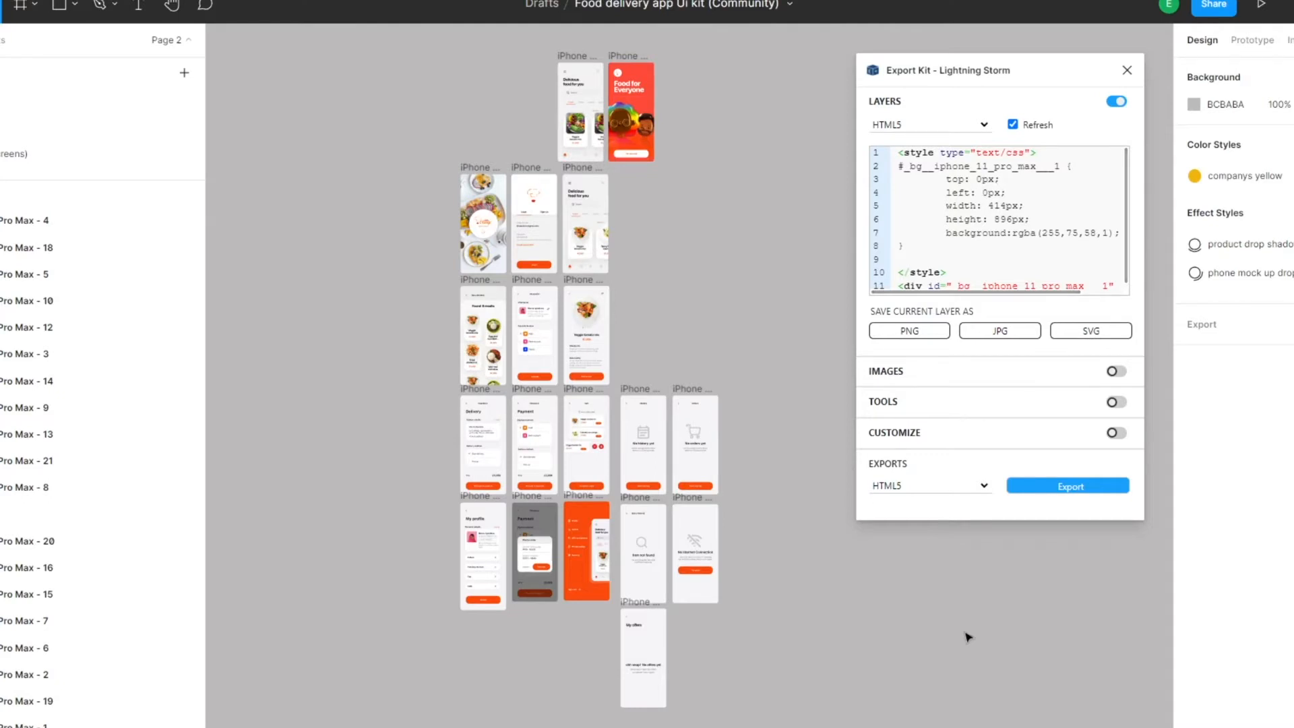
mouse_move(1095, 416)
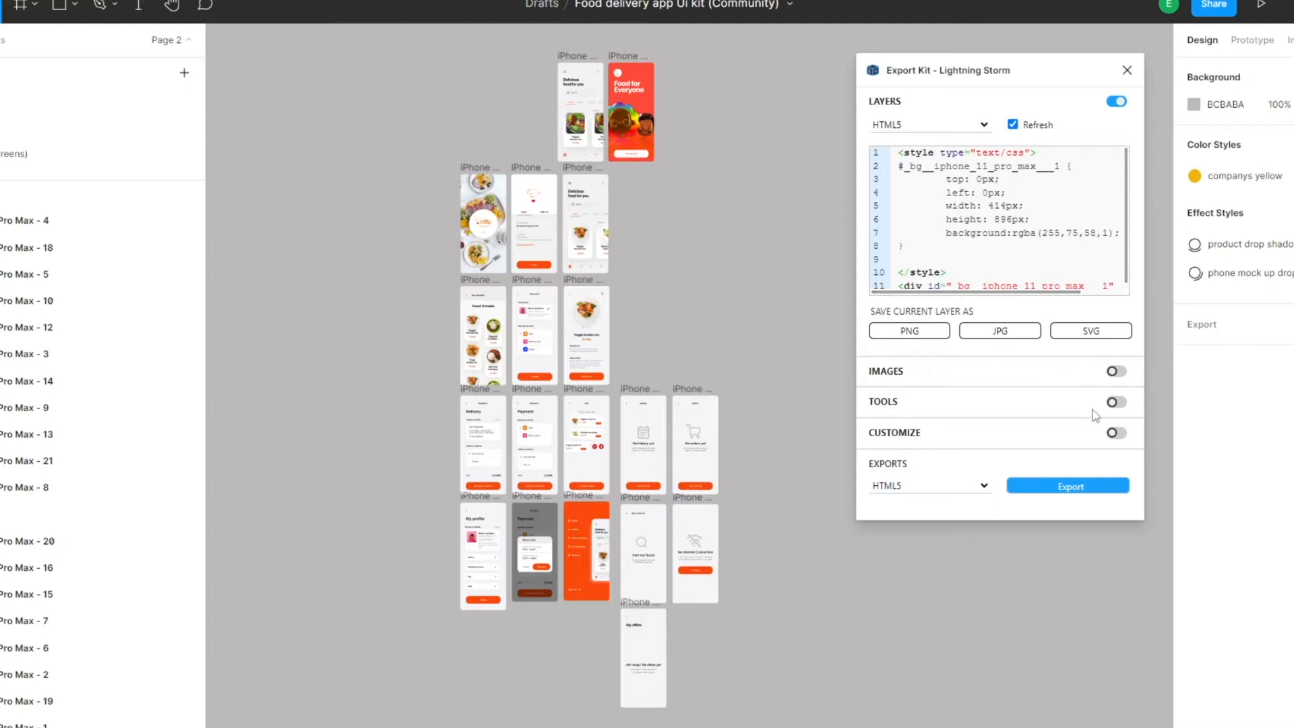
- Switch on Export Kit's Tools section to reveal the assistant, document info, statistics and responsive screens options
left_click(1116, 402)
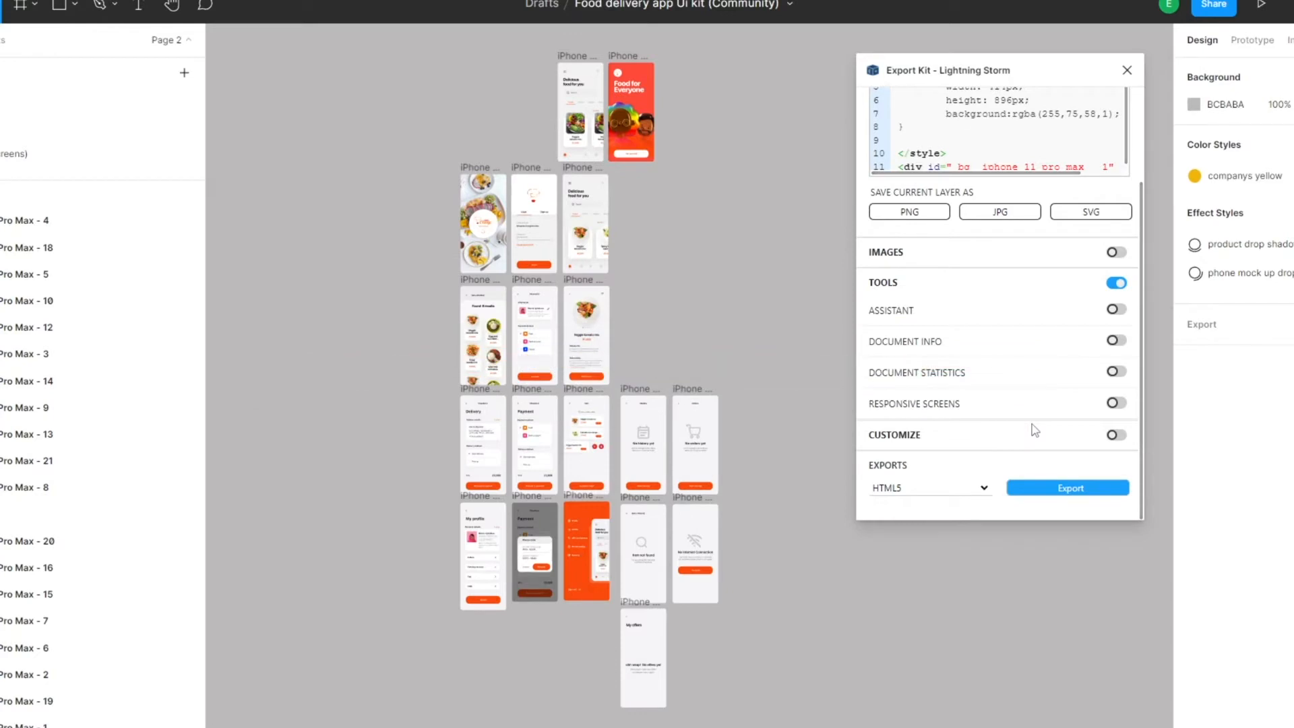
mouse_move(730, 198)
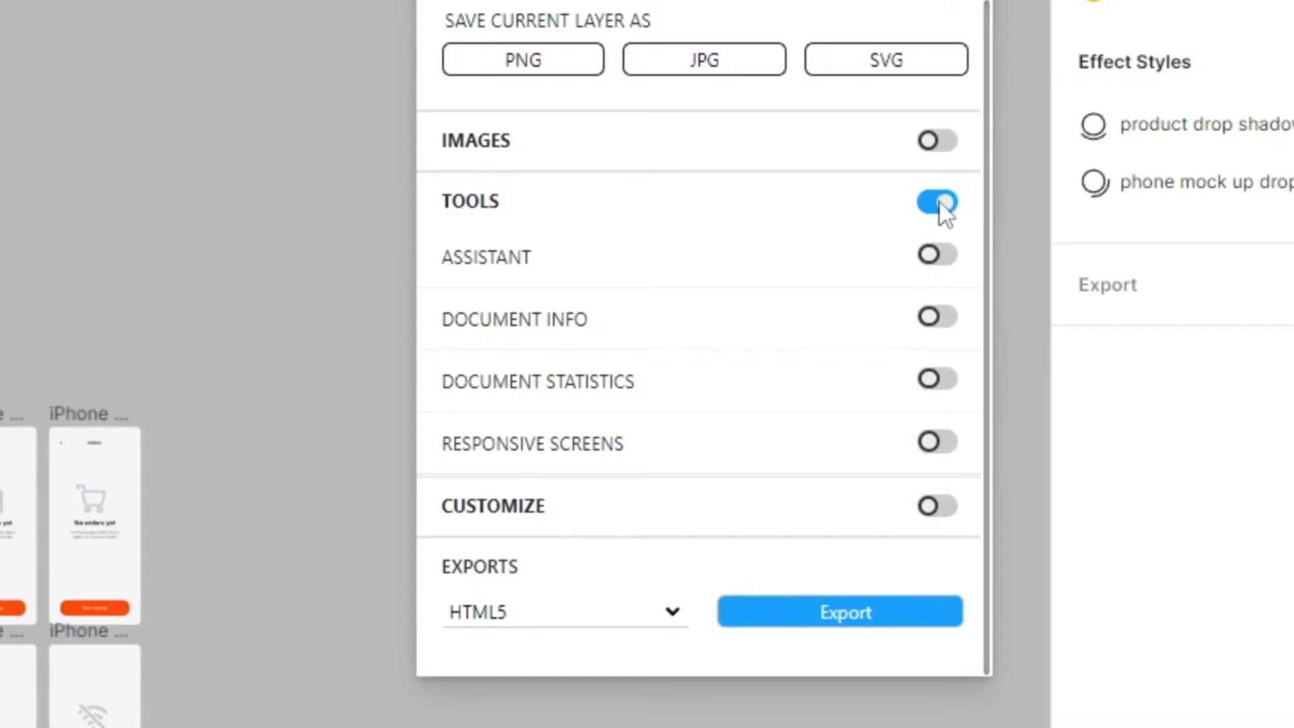
mouse_move(941, 463)
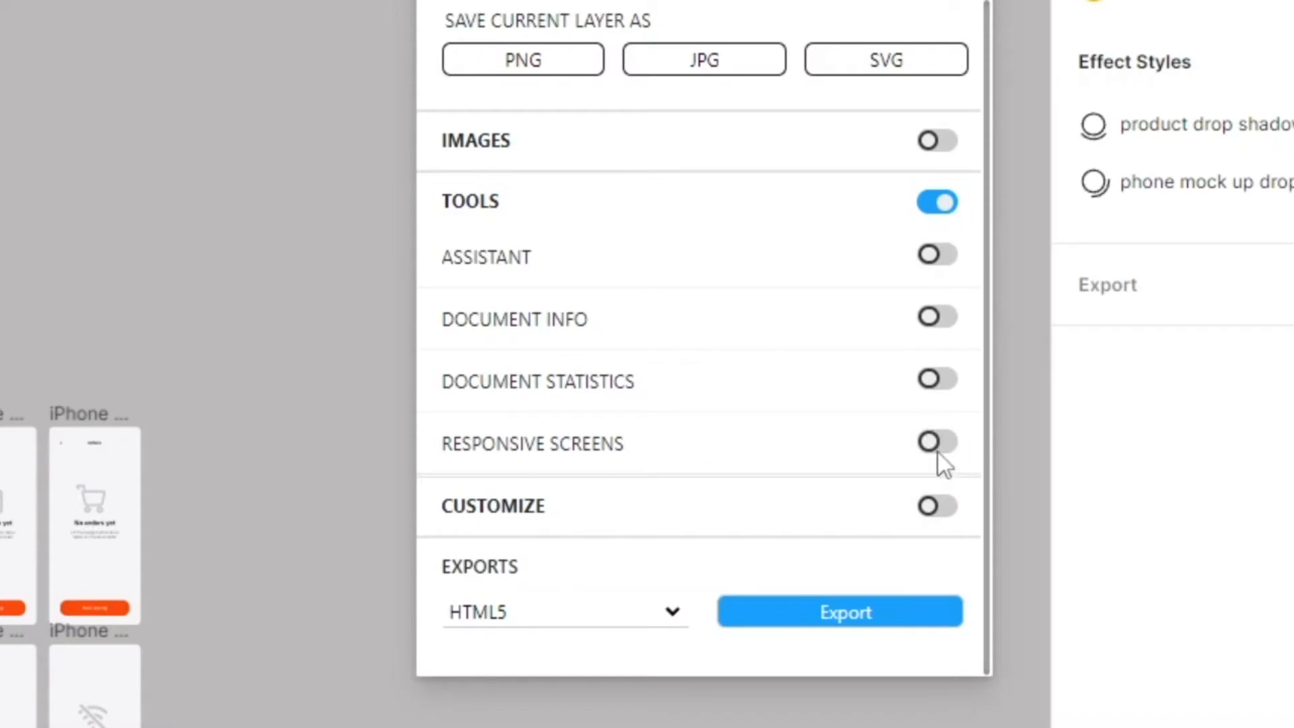
- Enable Responsive Screens with the Default 450, 850, 1100 preset and generate the variants
left_click(937, 442)
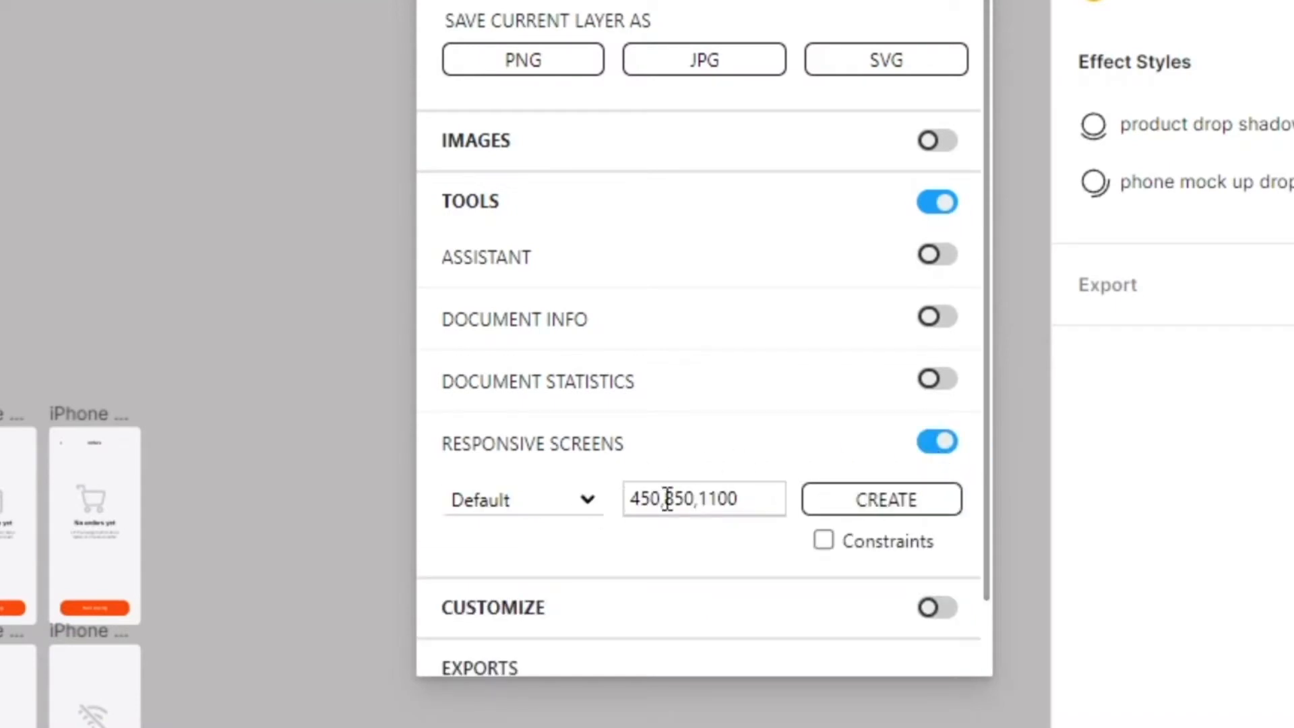
left_click(522, 500)
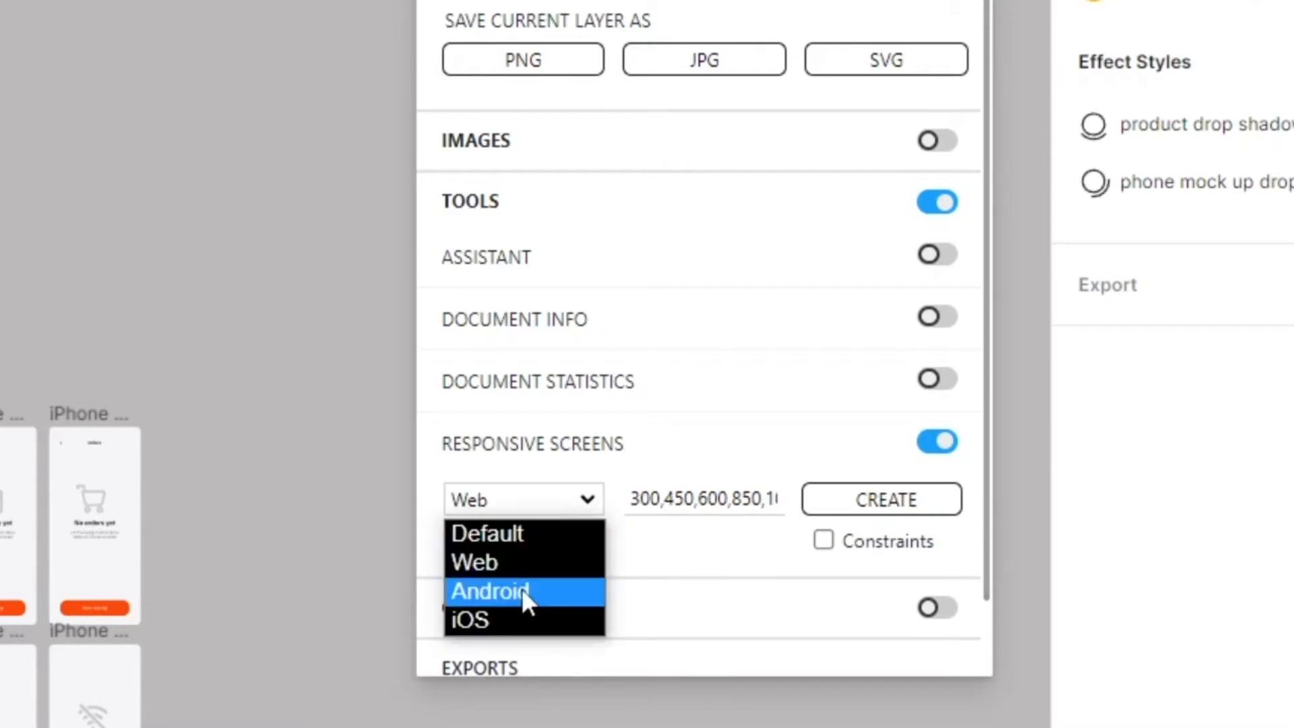
left_click(491, 591)
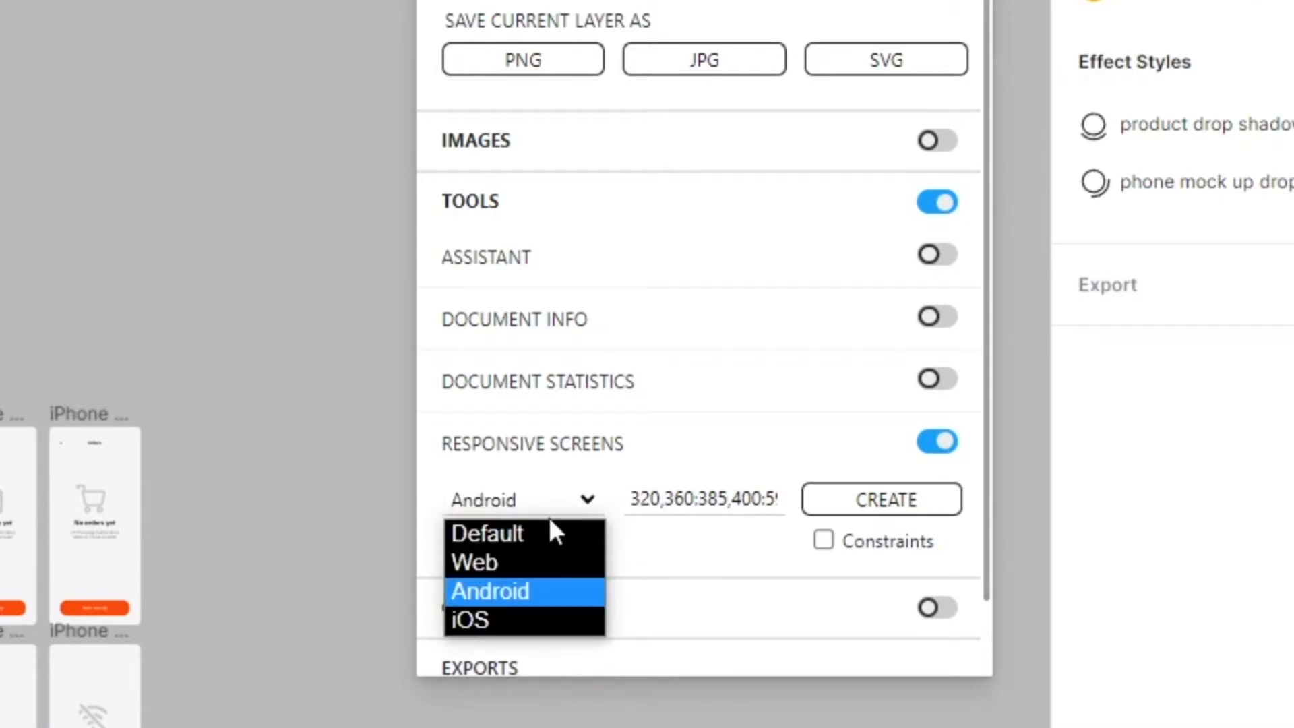
left_click(487, 533)
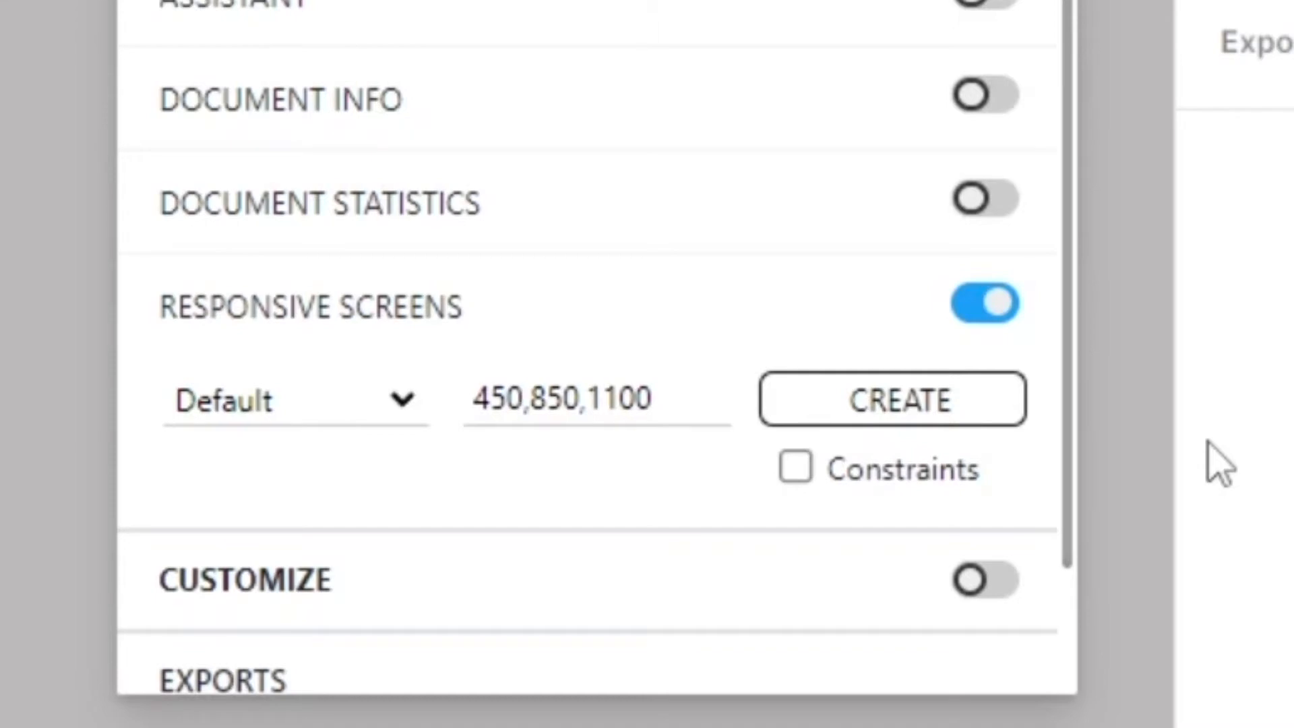
type(":500")
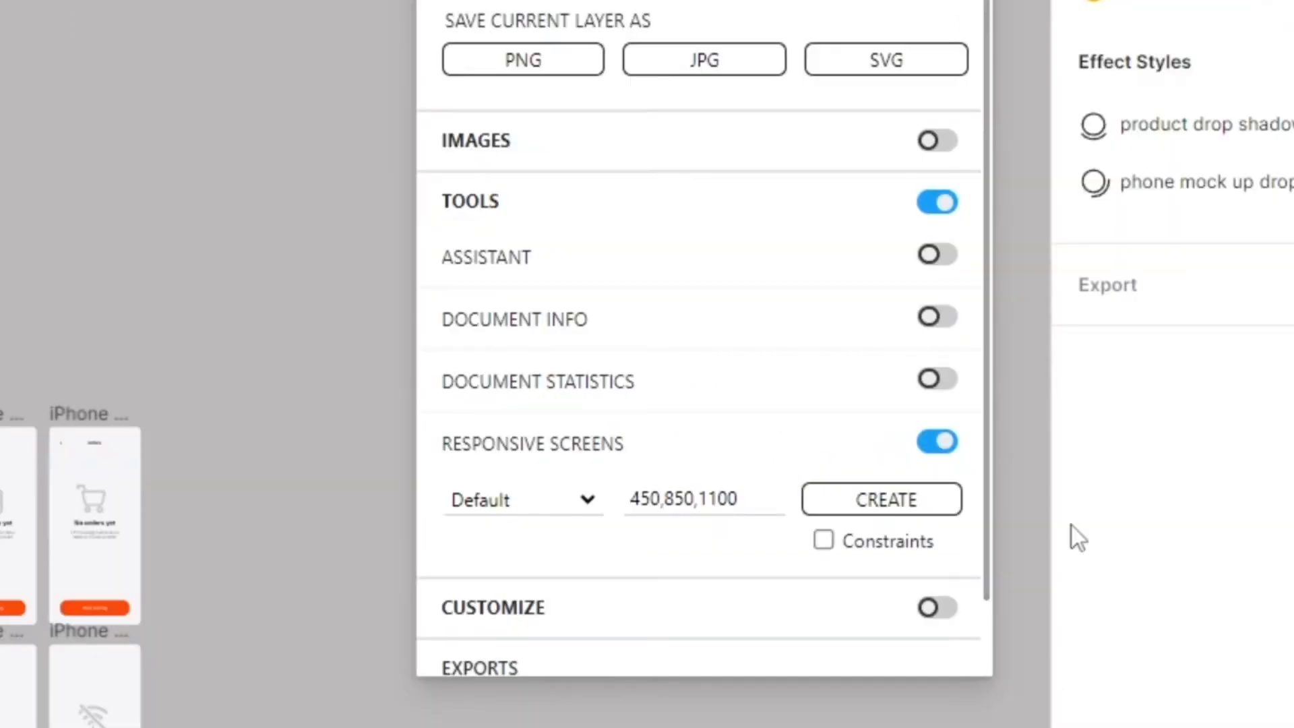
left_click(660, 499)
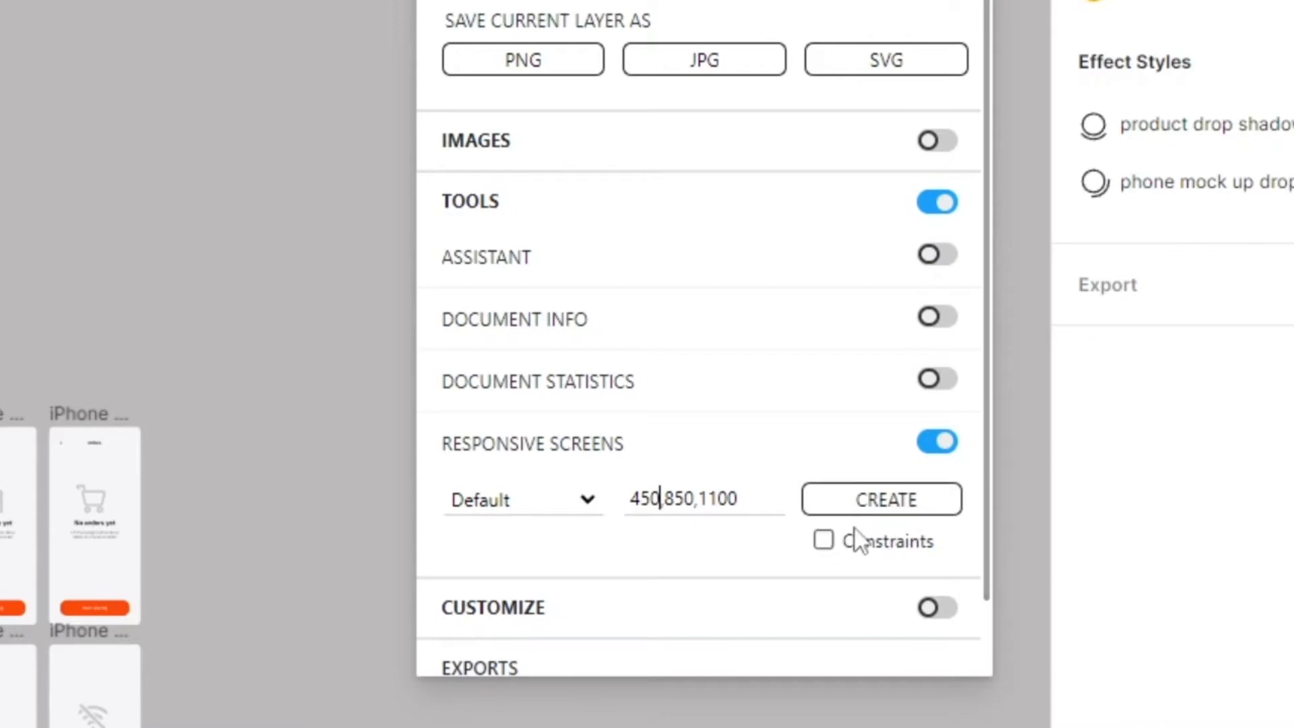
left_click(882, 499)
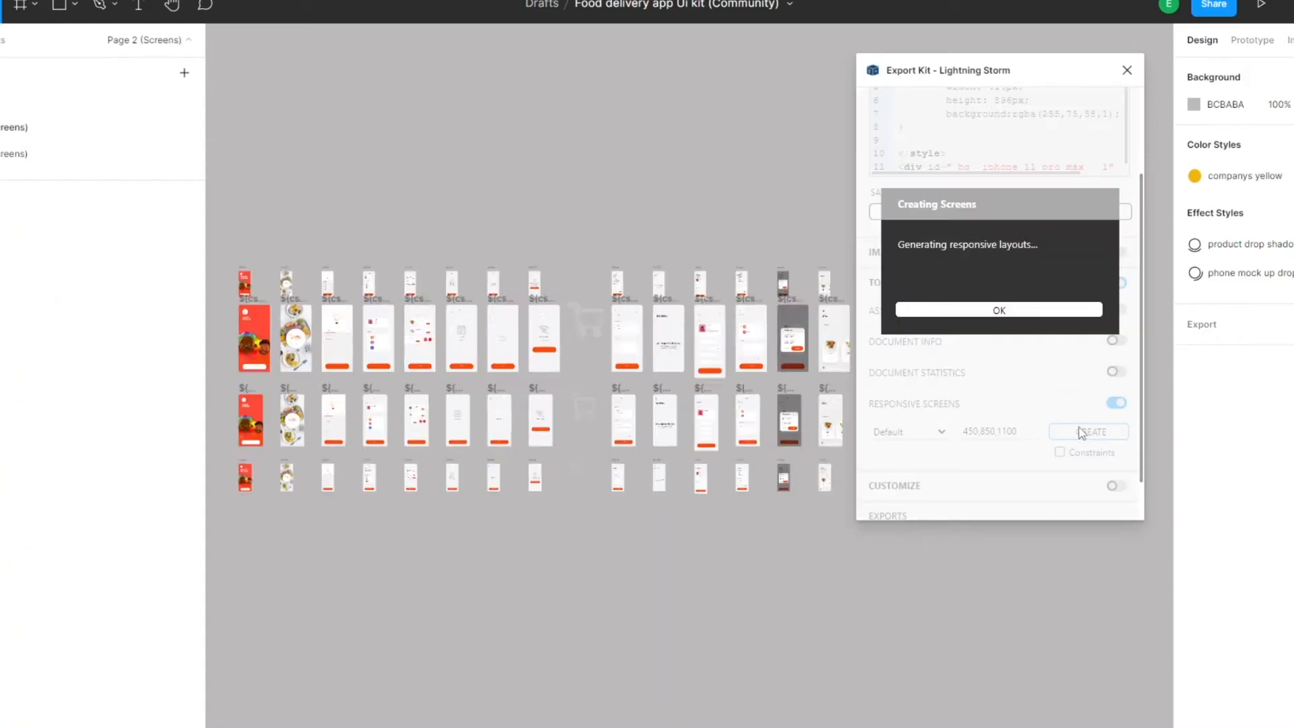
- Close the Creating Screens notice and view the generated three-width screen rows
left_click(999, 310)
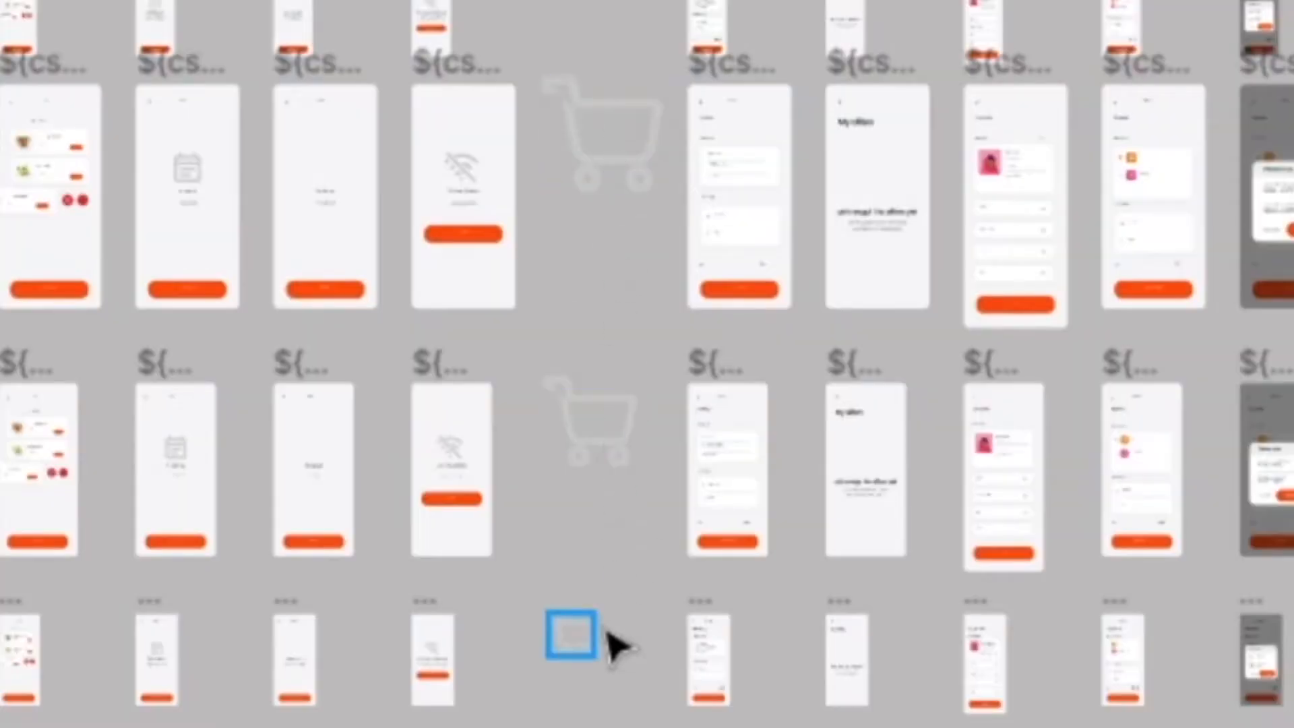
left_click(1015, 202)
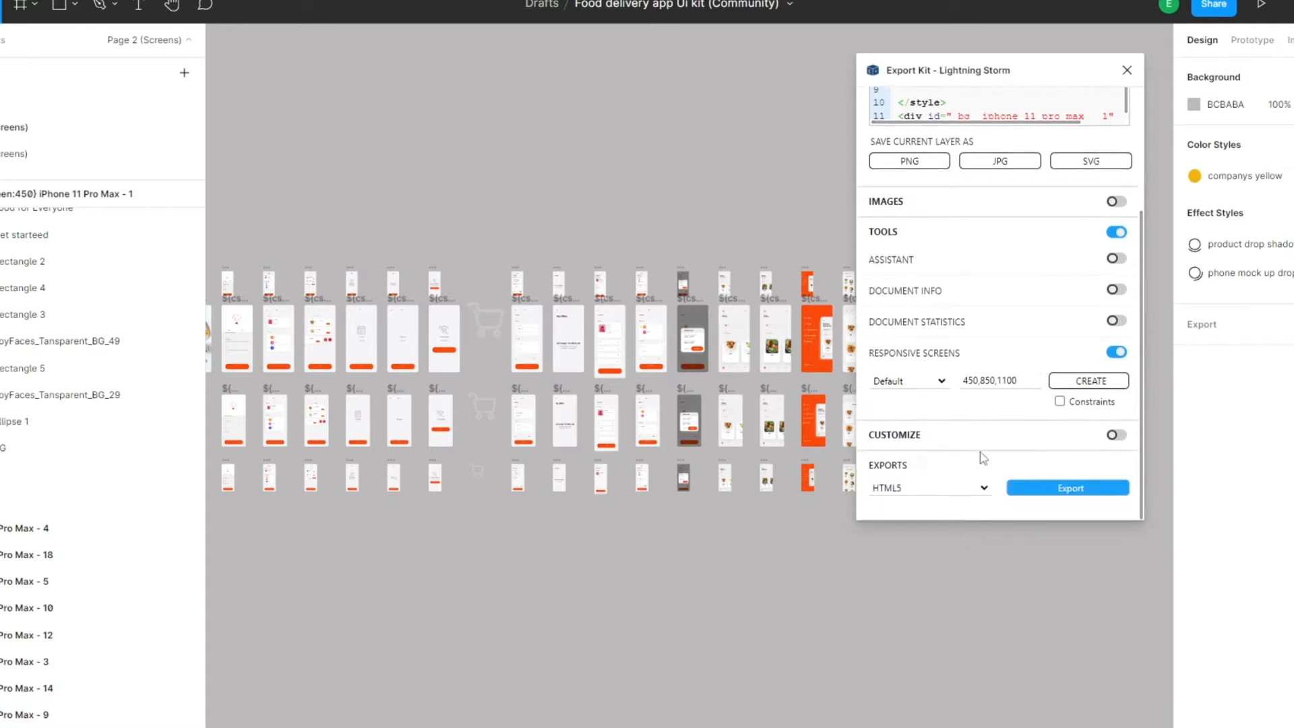
- Turn on Export Kit's Customize options and check Dynamic output
left_click(1116, 435)
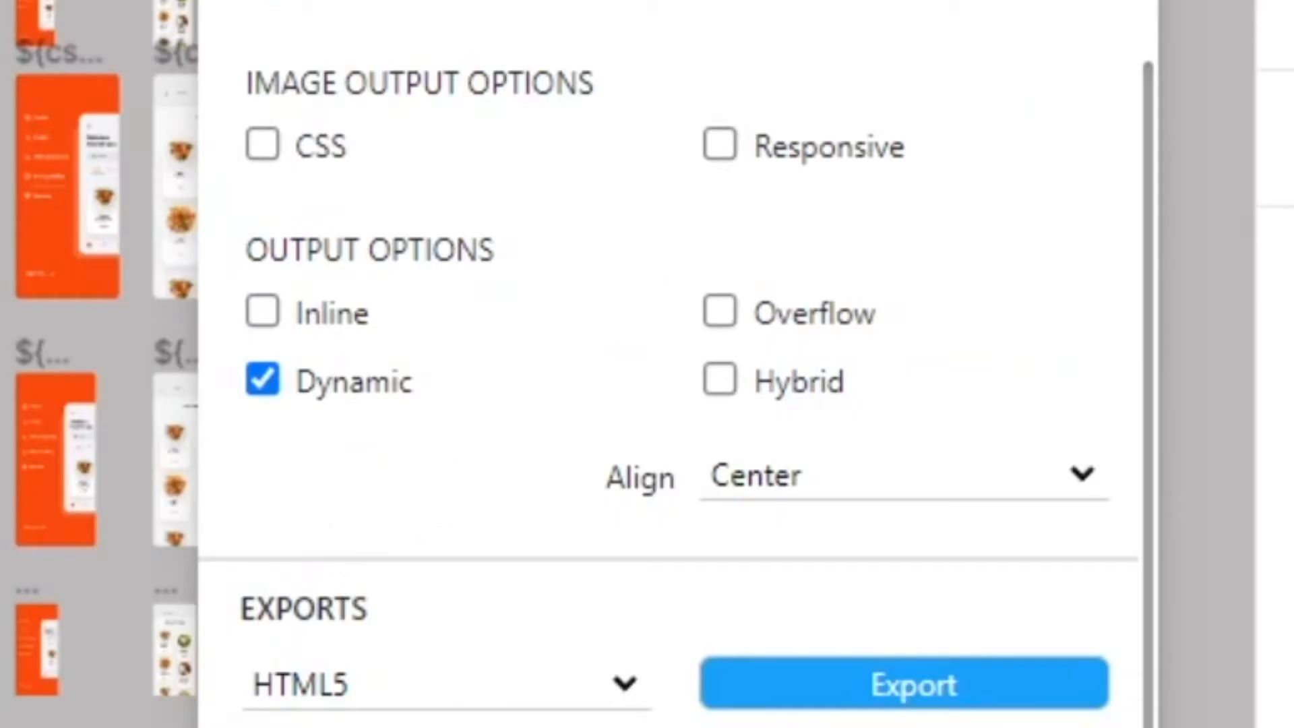
mouse_move(297, 428)
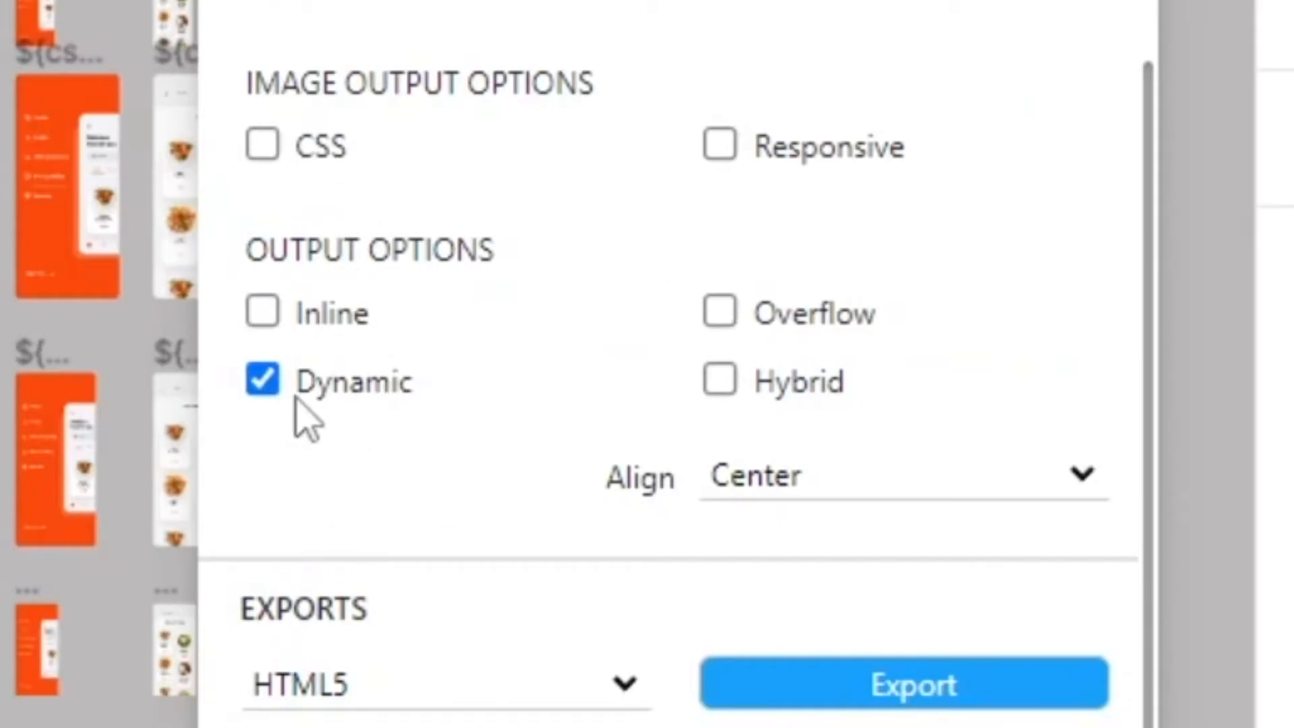
mouse_move(344, 427)
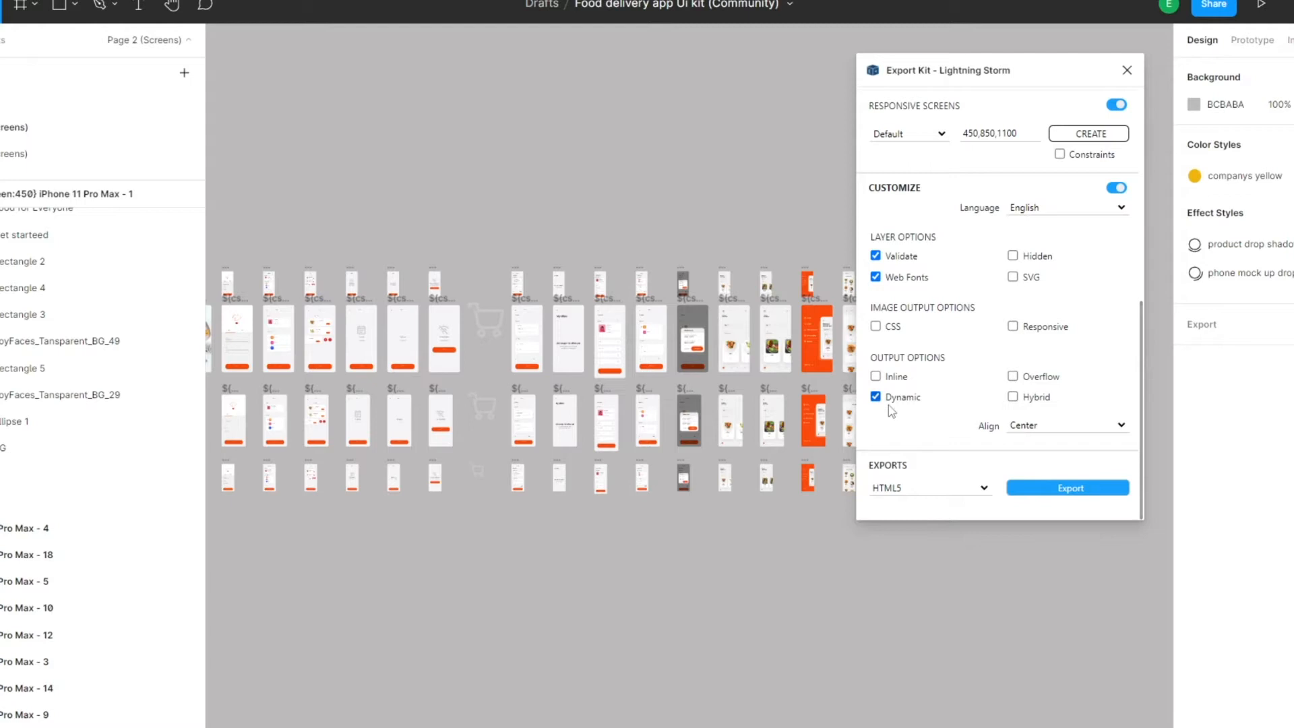
left_click(875, 377)
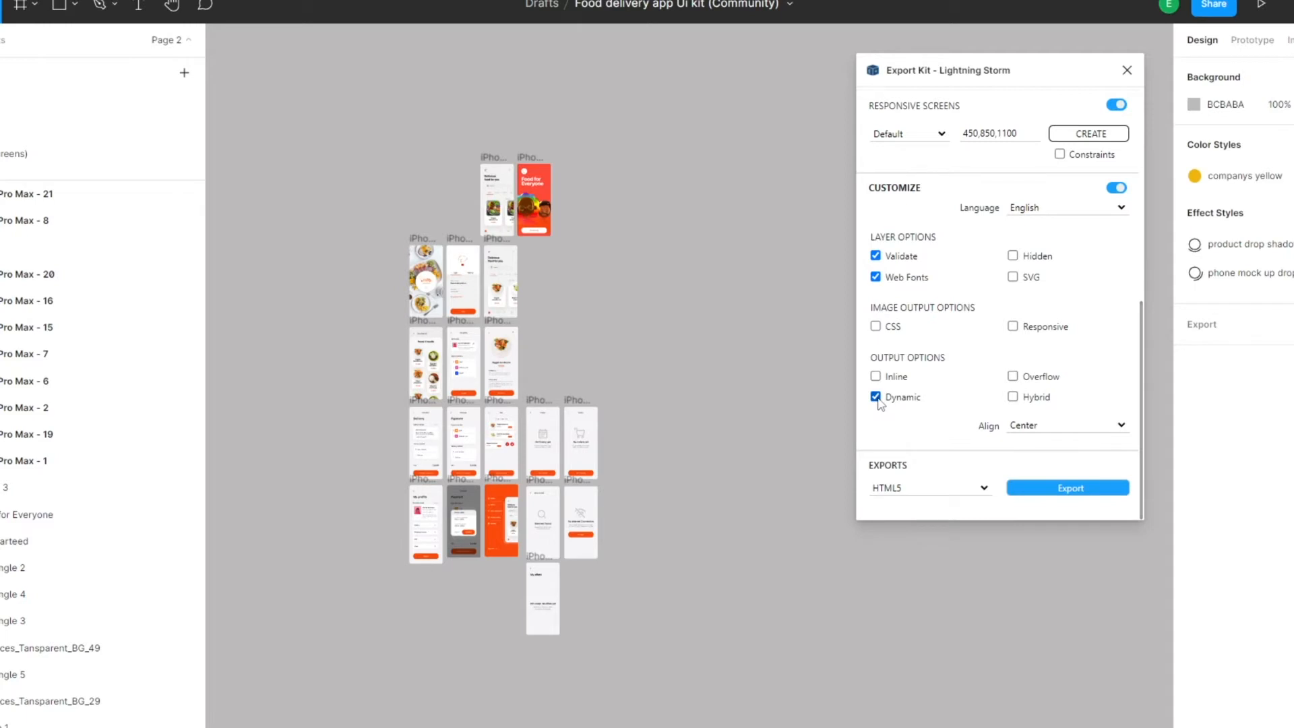
mouse_move(471, 361)
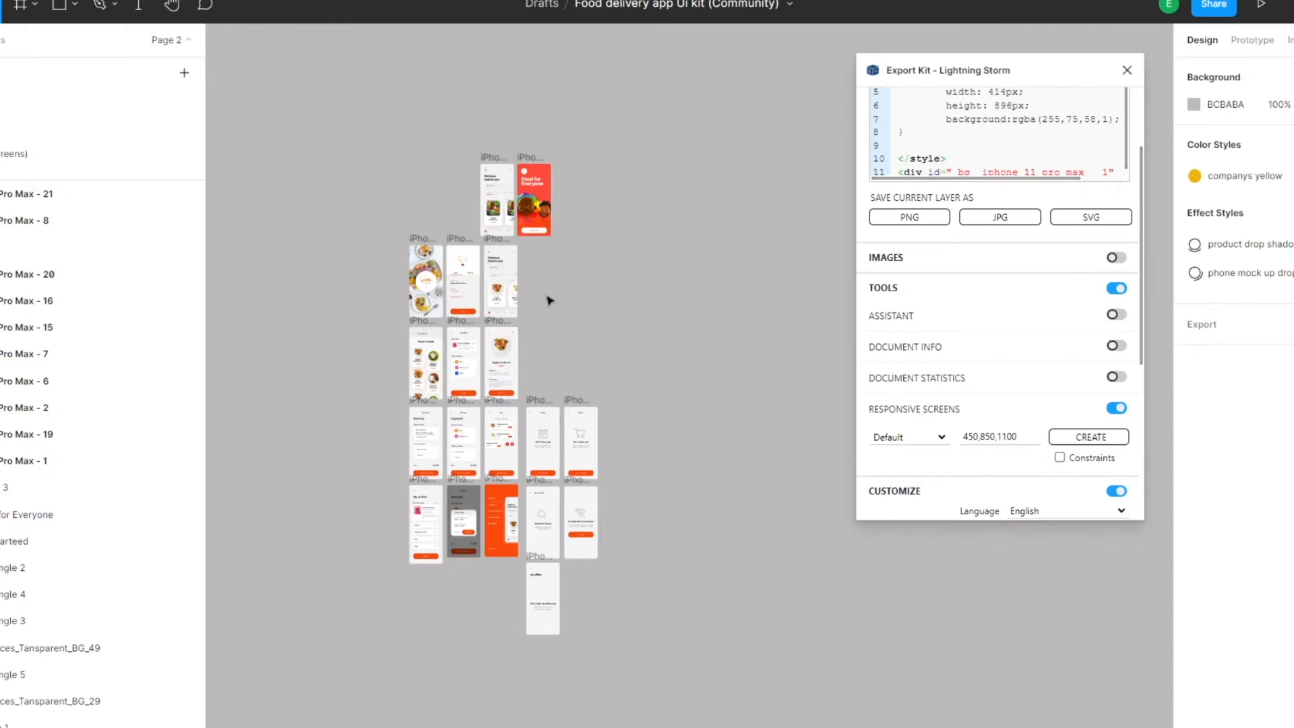
mouse_move(311, 377)
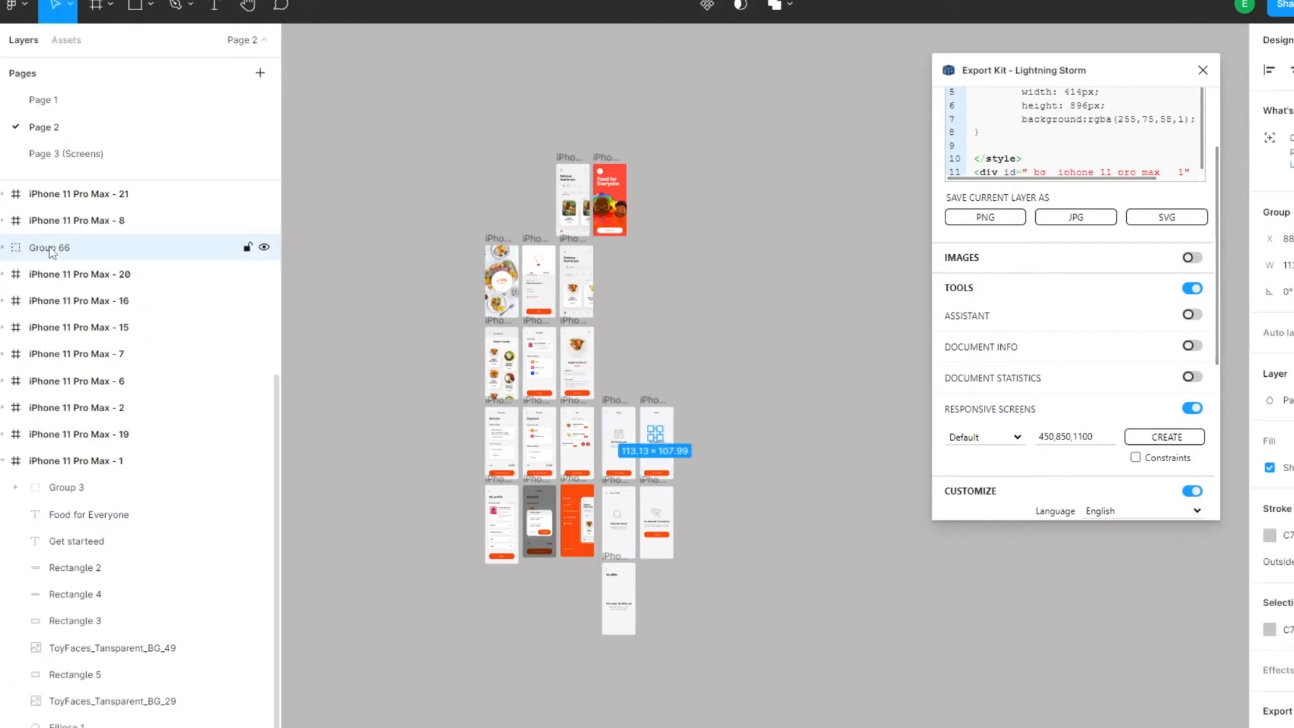
- Preview Export Kit code for Group 66 and Vector layers of iPhone 11 Pro Max - 7
left_click(79, 275)
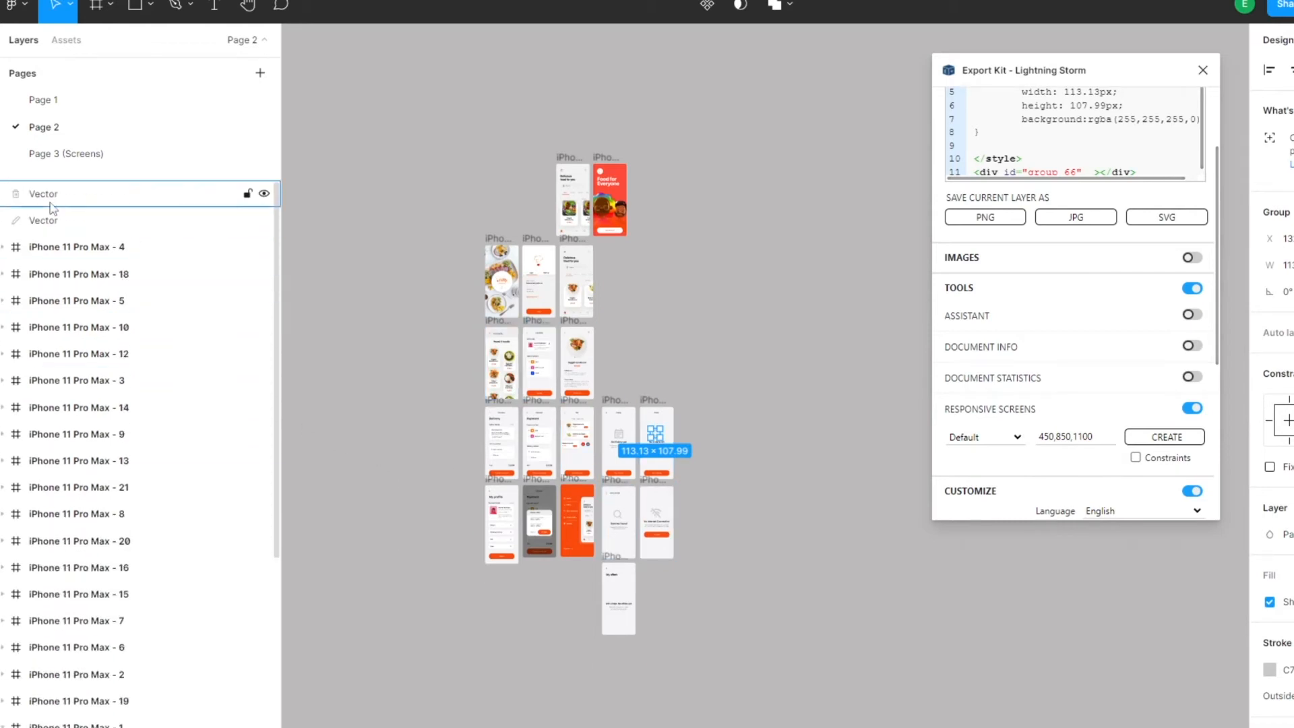
left_click(43, 221)
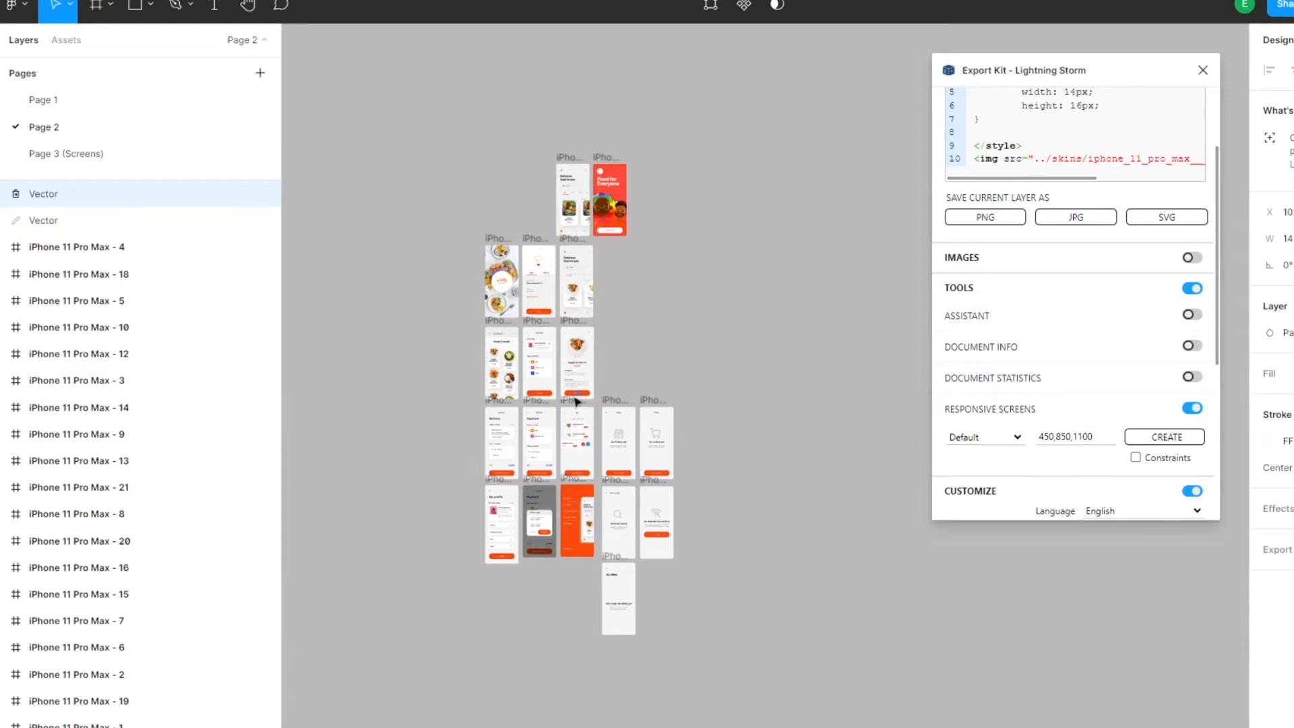
left_click(577, 441)
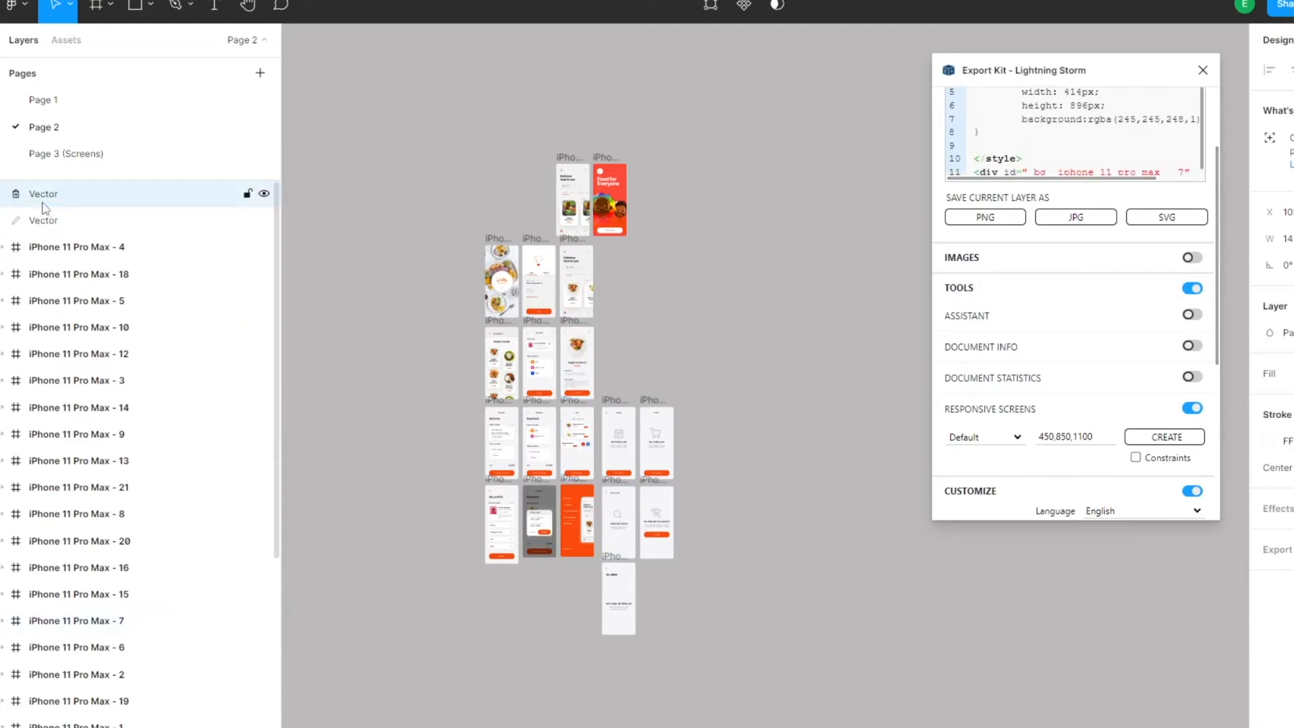
left_click(76, 621)
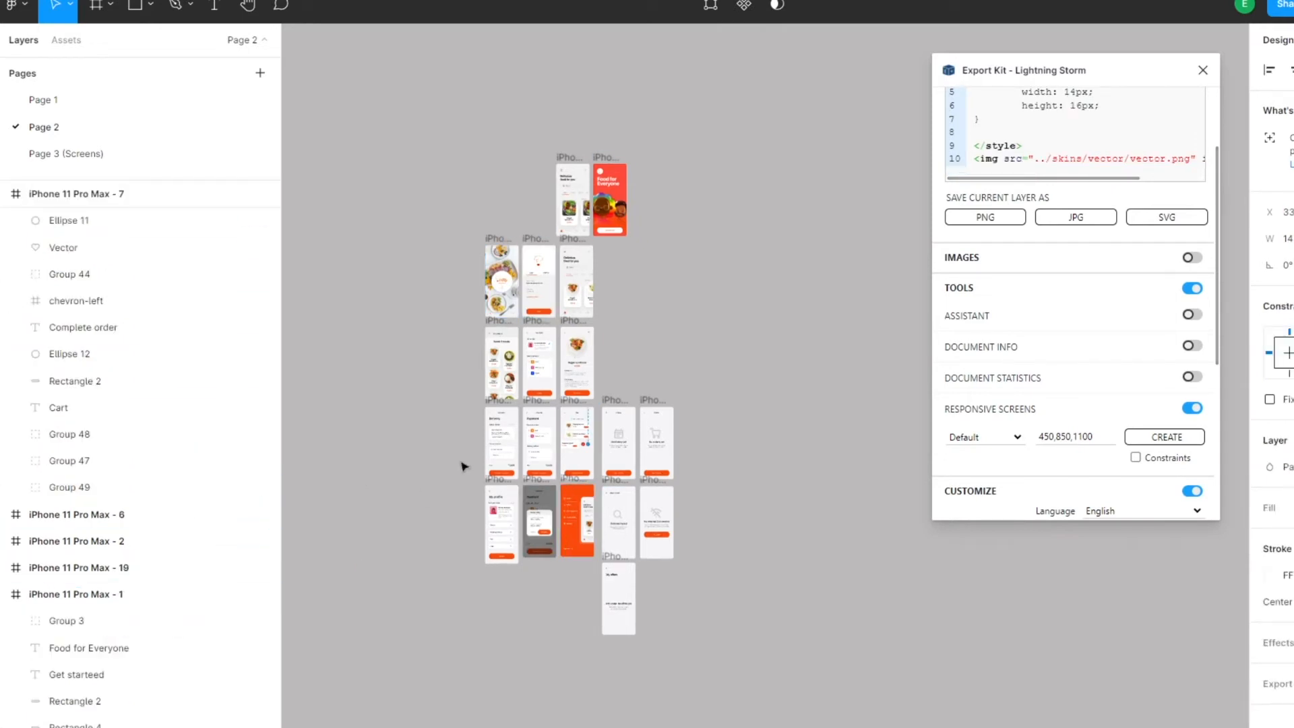
left_click(578, 363)
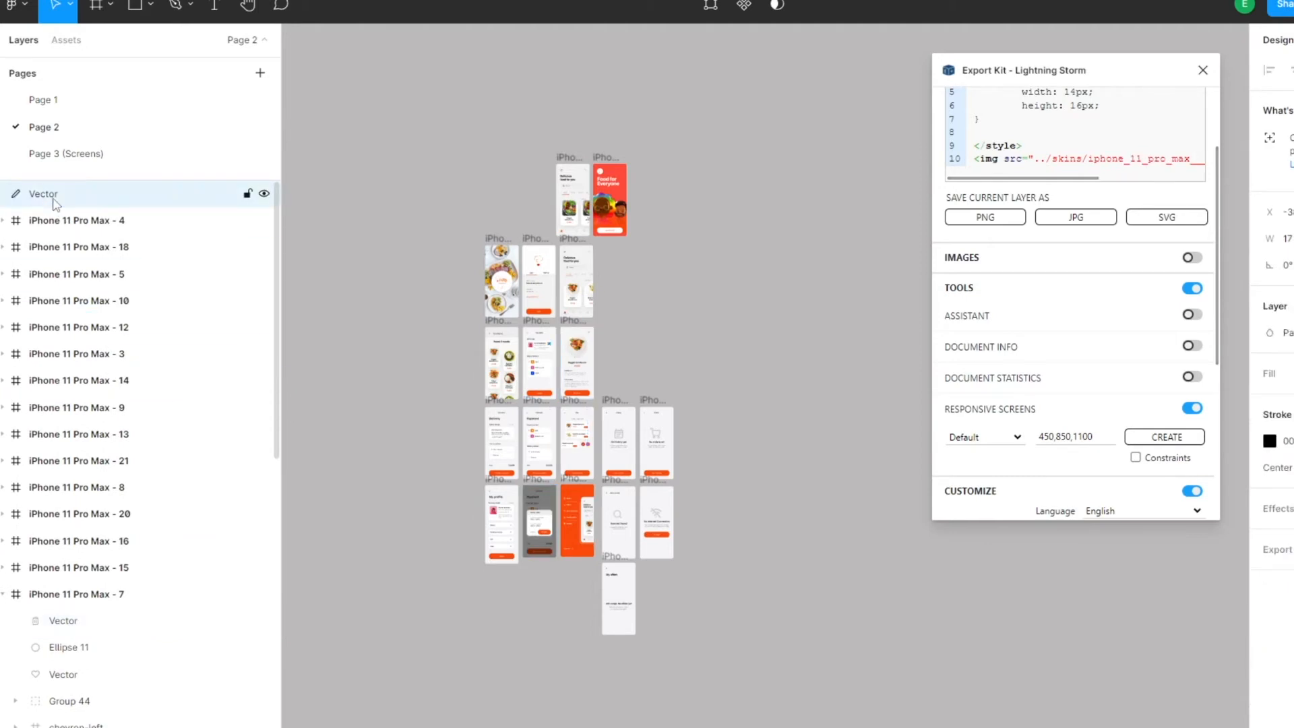
left_click(538, 362)
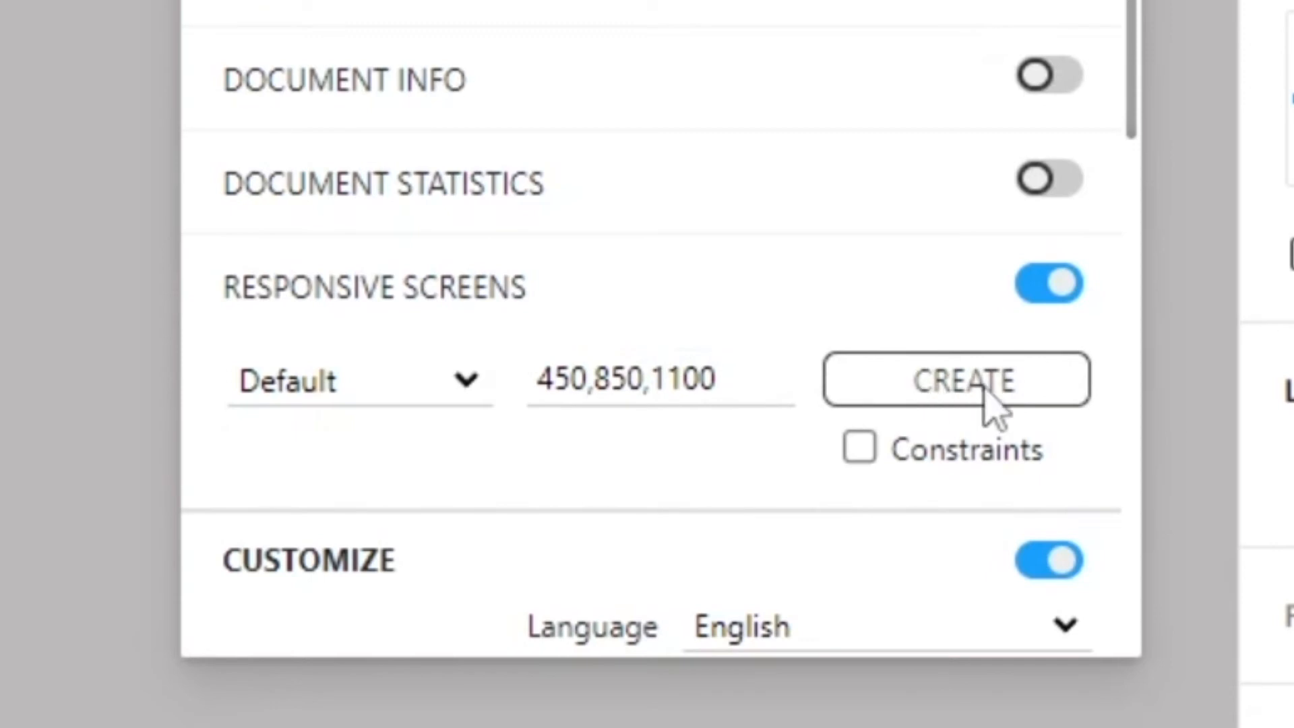
- Generate default-size responsive screens with constraints, then a set without, and dismiss the notice
left_click(860, 448)
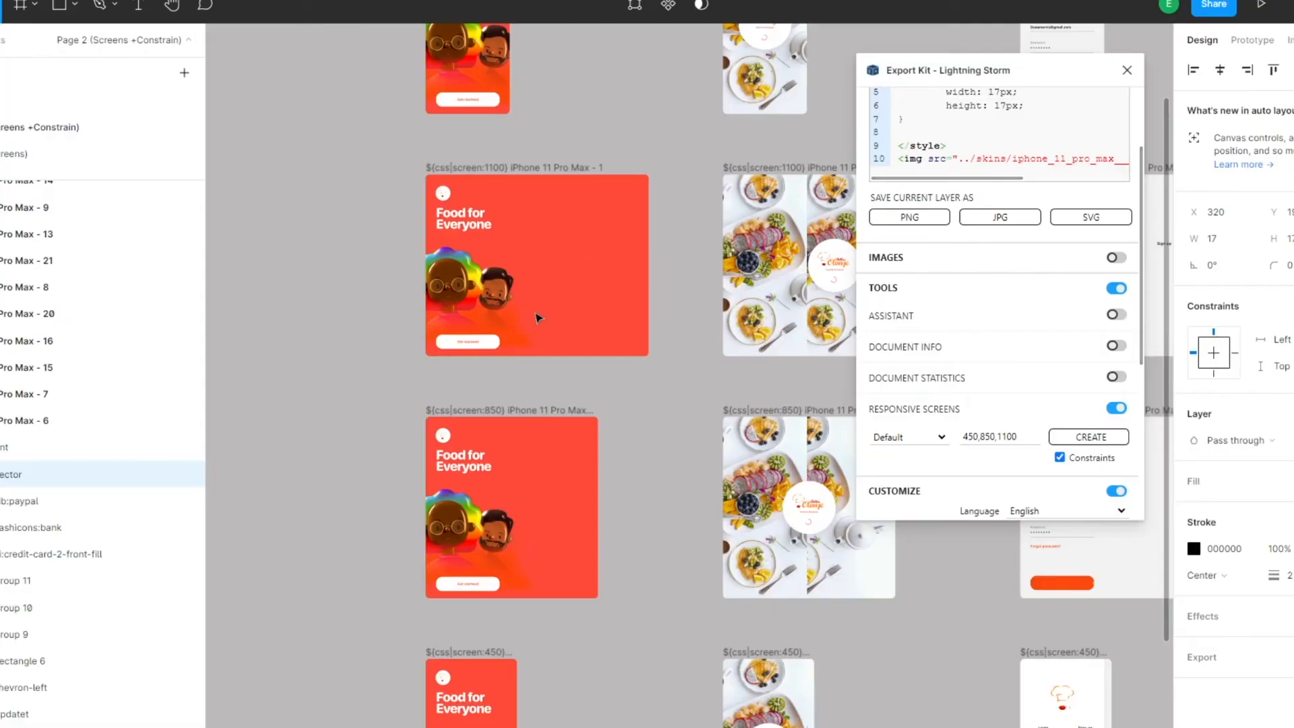
mouse_move(545, 315)
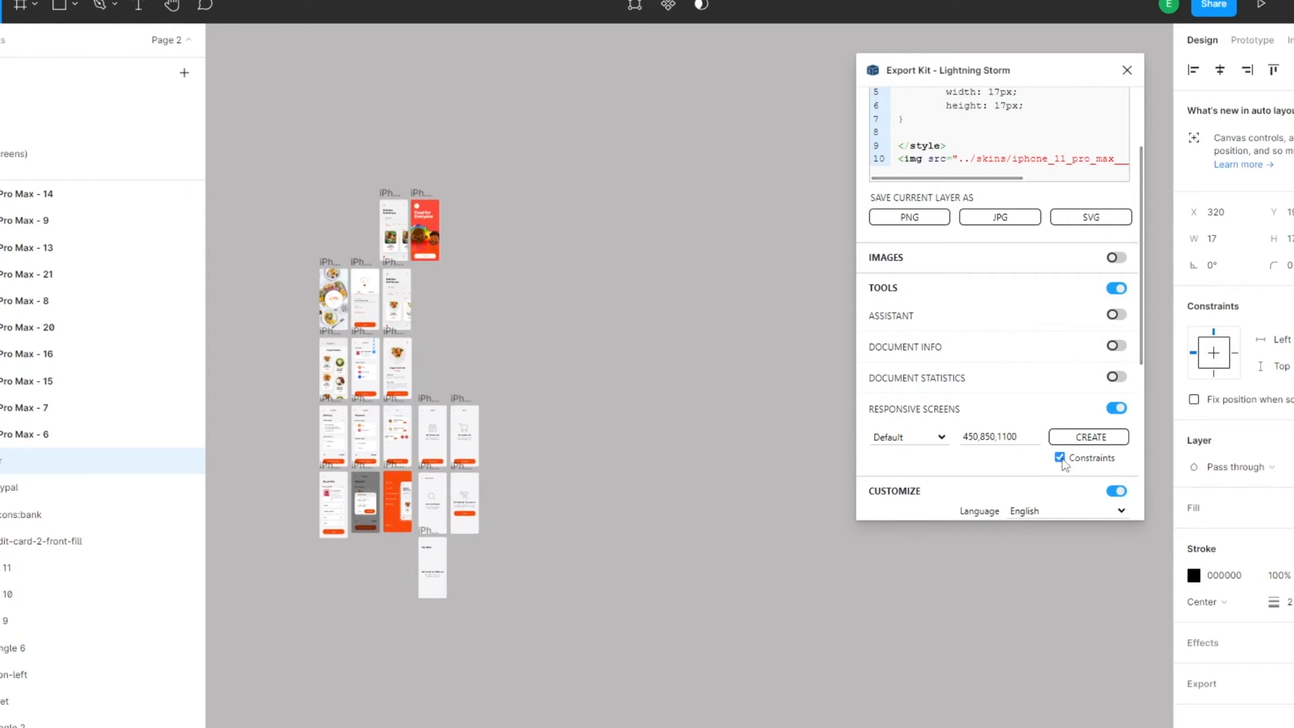
left_click(1089, 437)
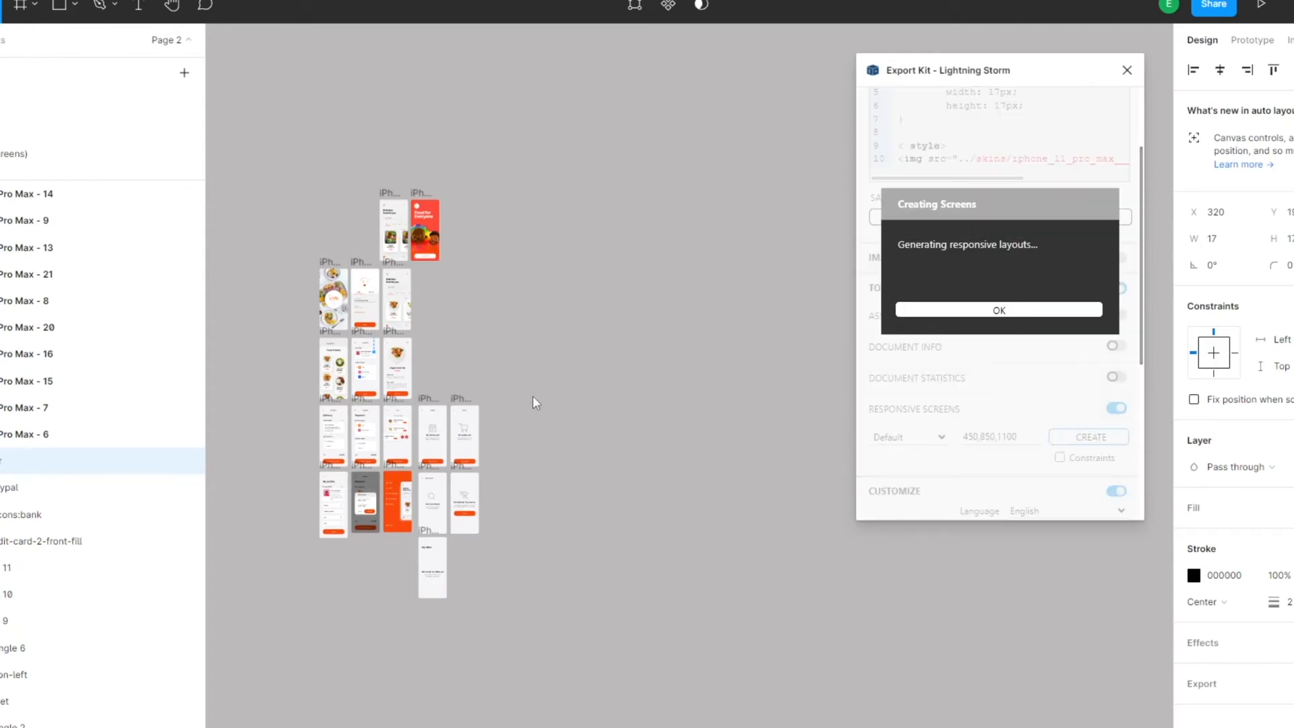
left_click(999, 310)
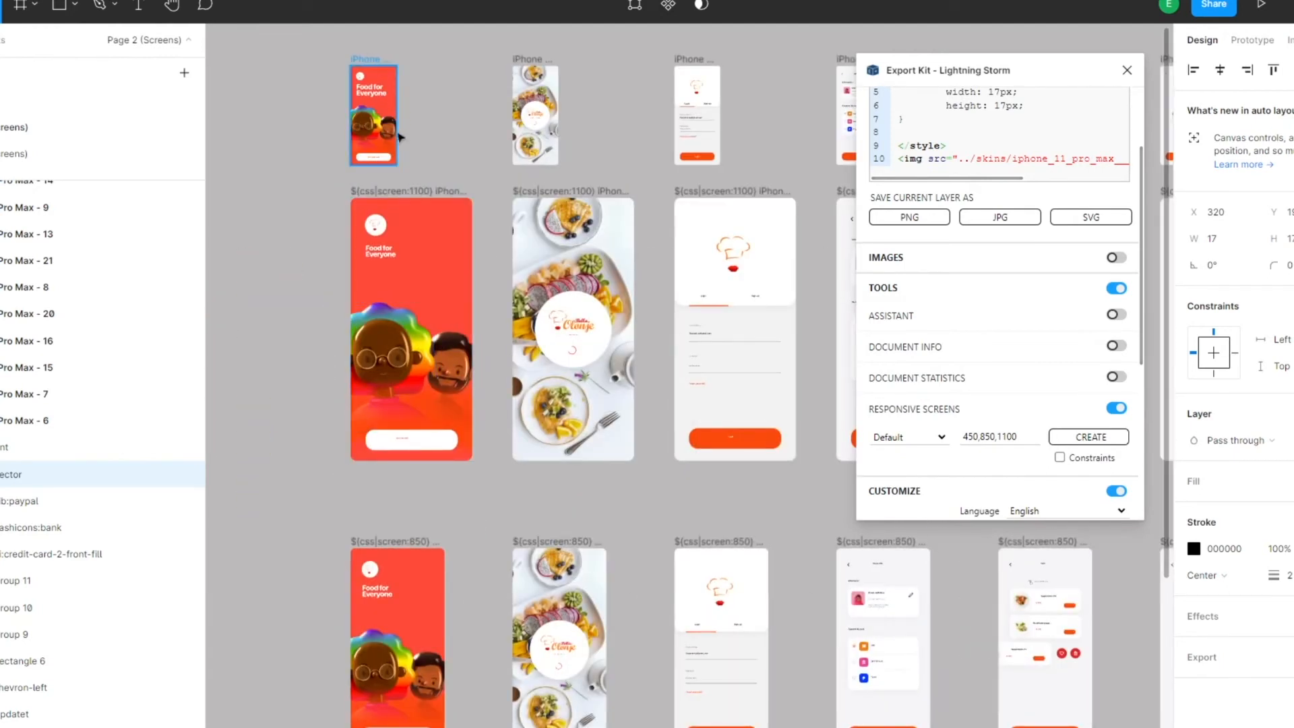
left_click(411, 329)
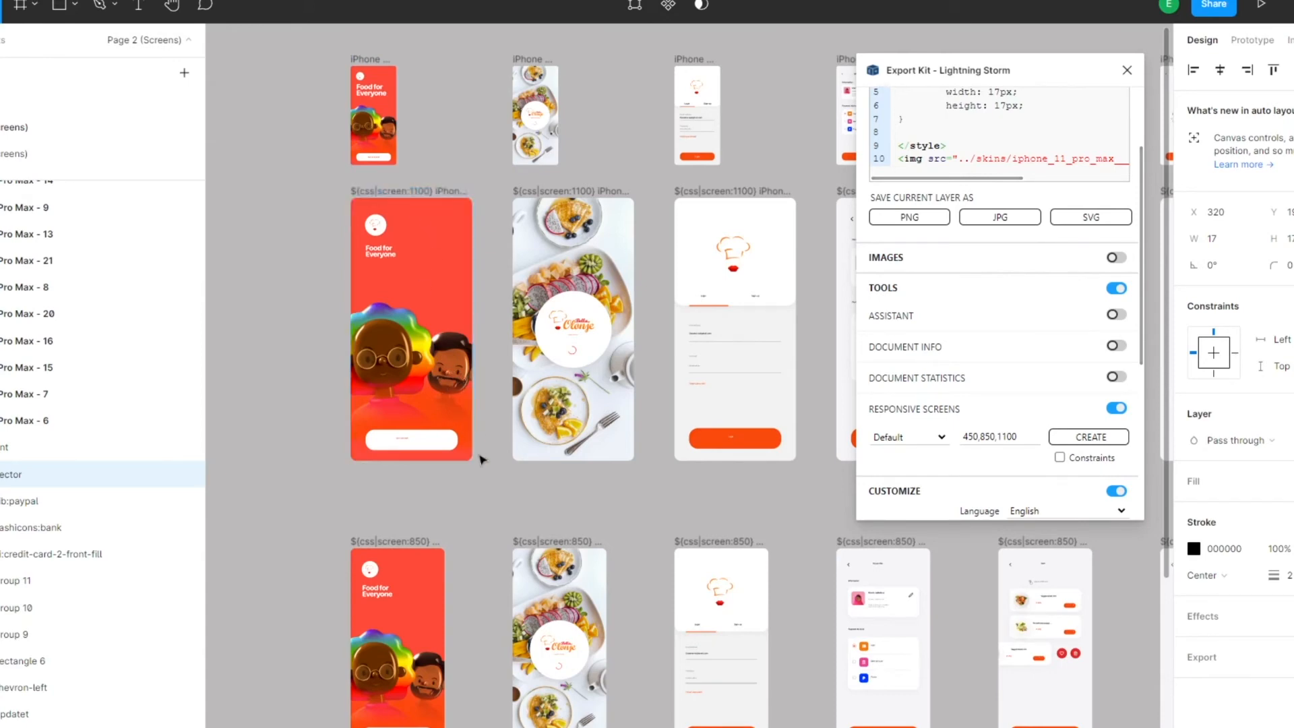
left_click(411, 328)
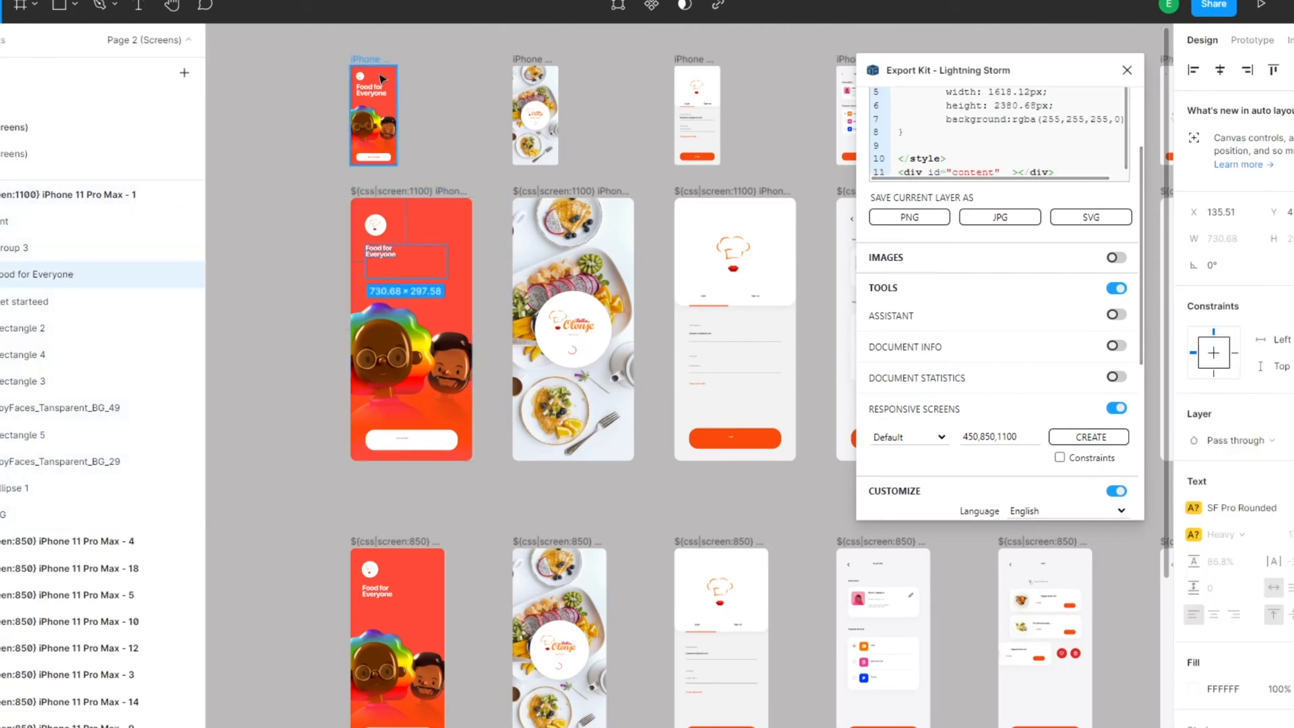
left_click(373, 91)
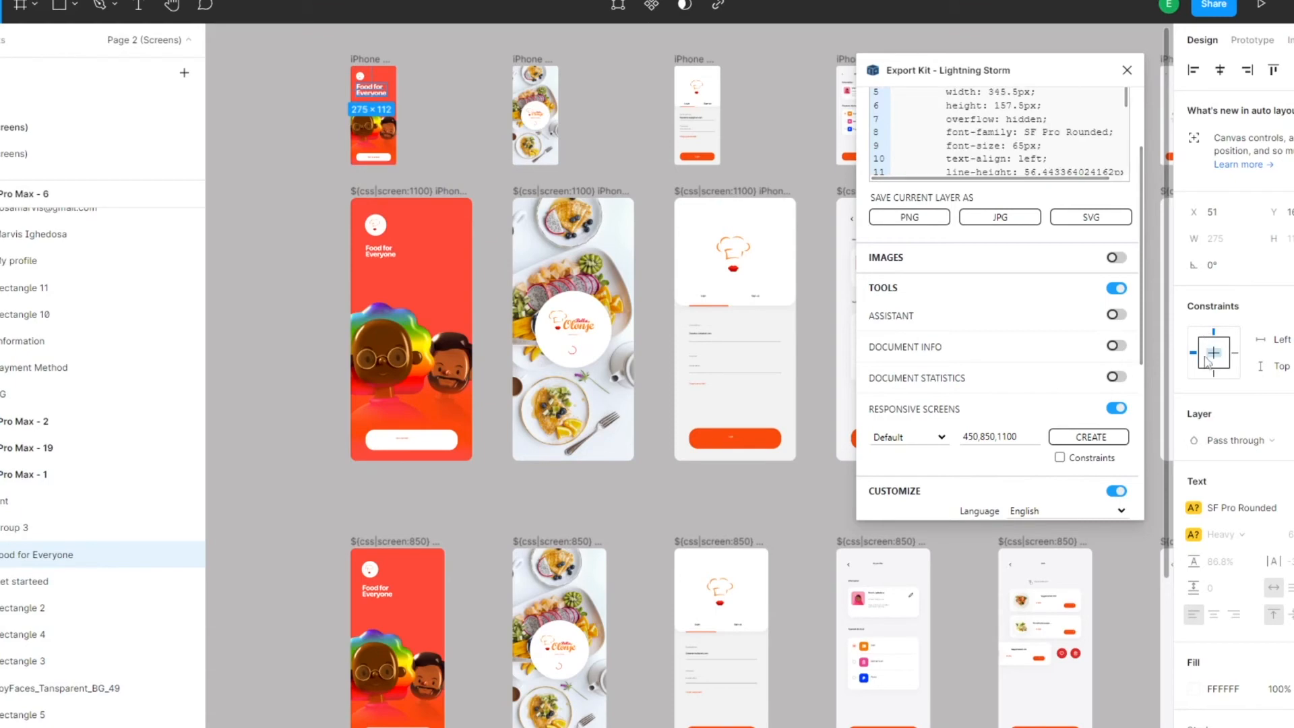
left_click(411, 328)
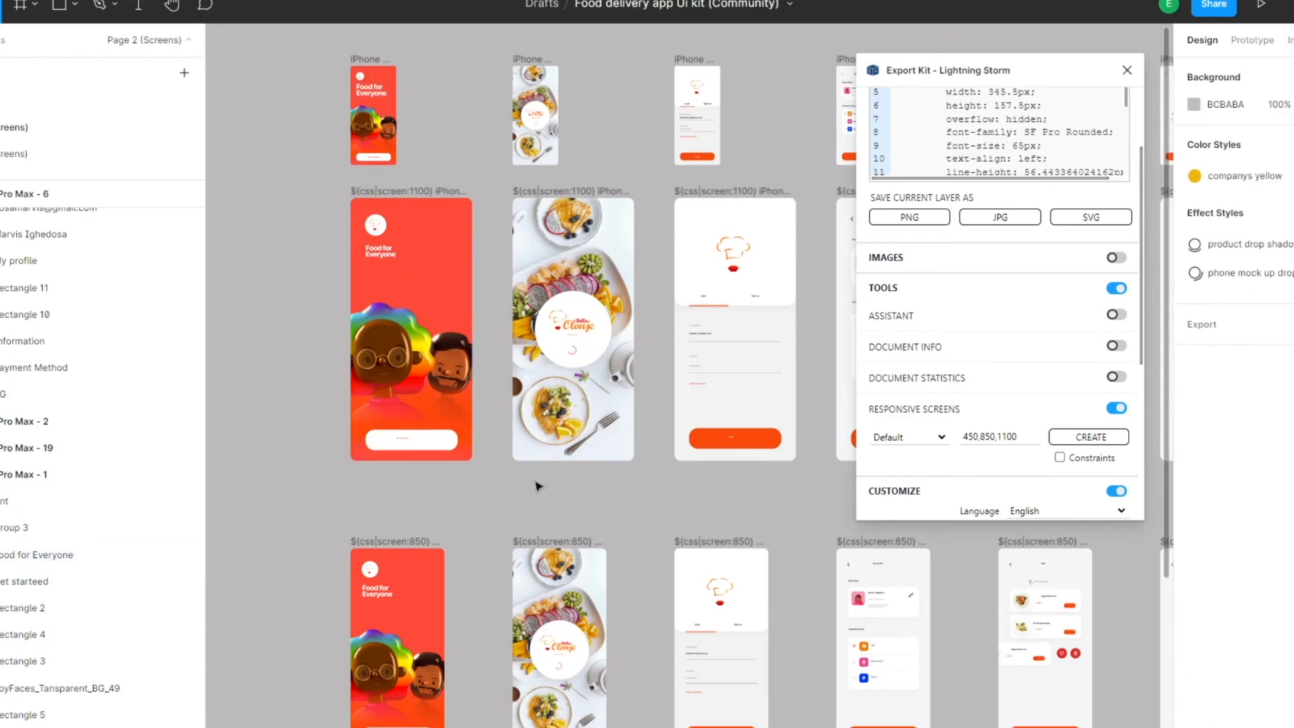
scroll("down", 3)
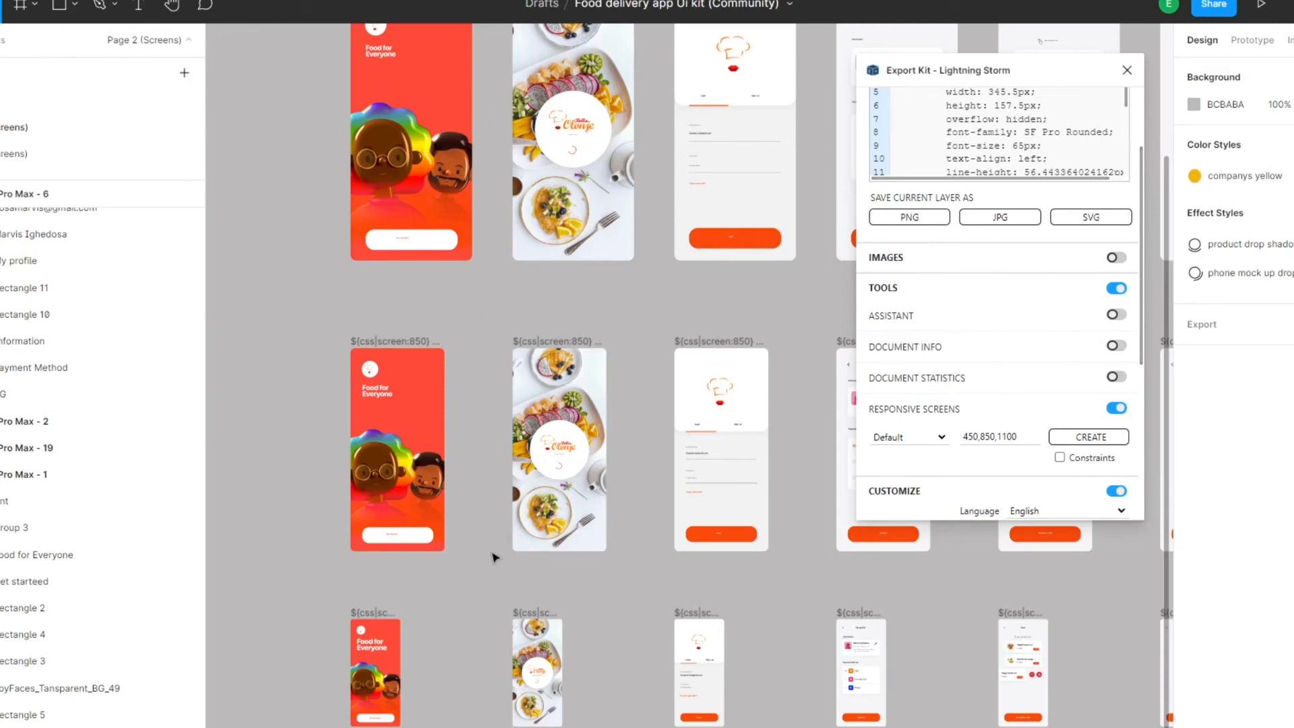
mouse_move(638, 562)
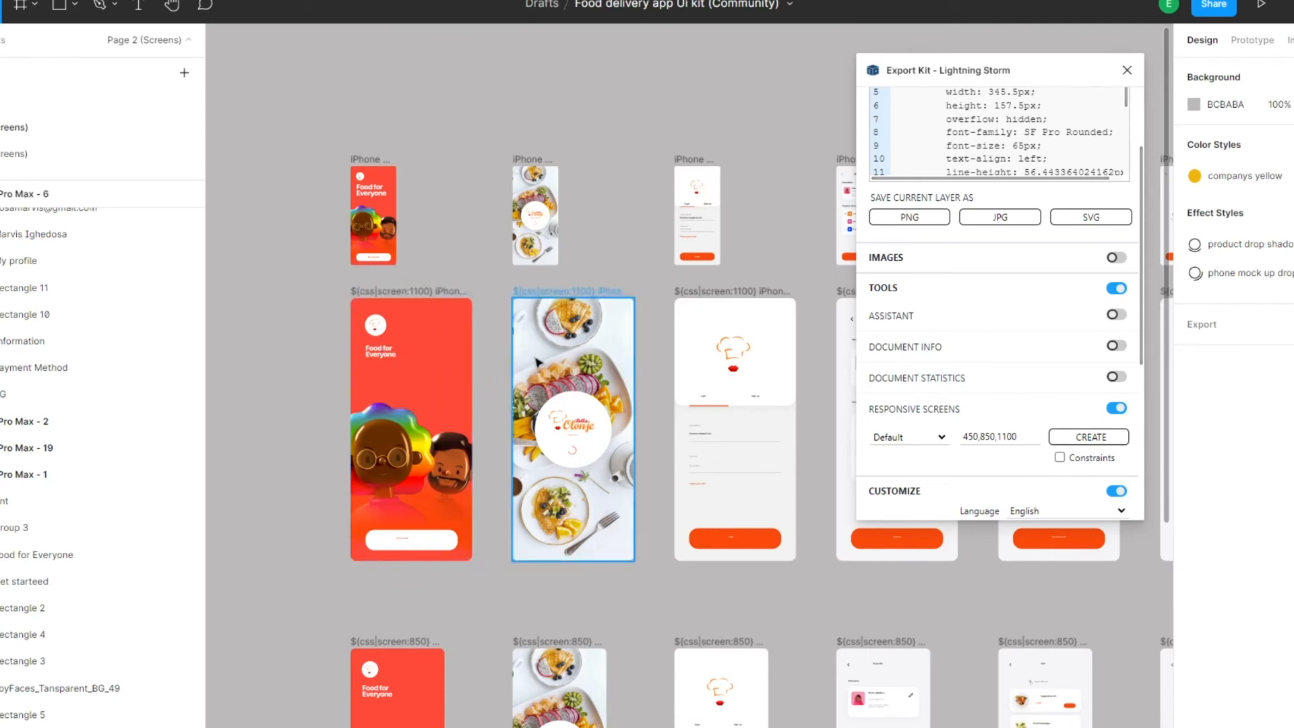
left_click(383, 209)
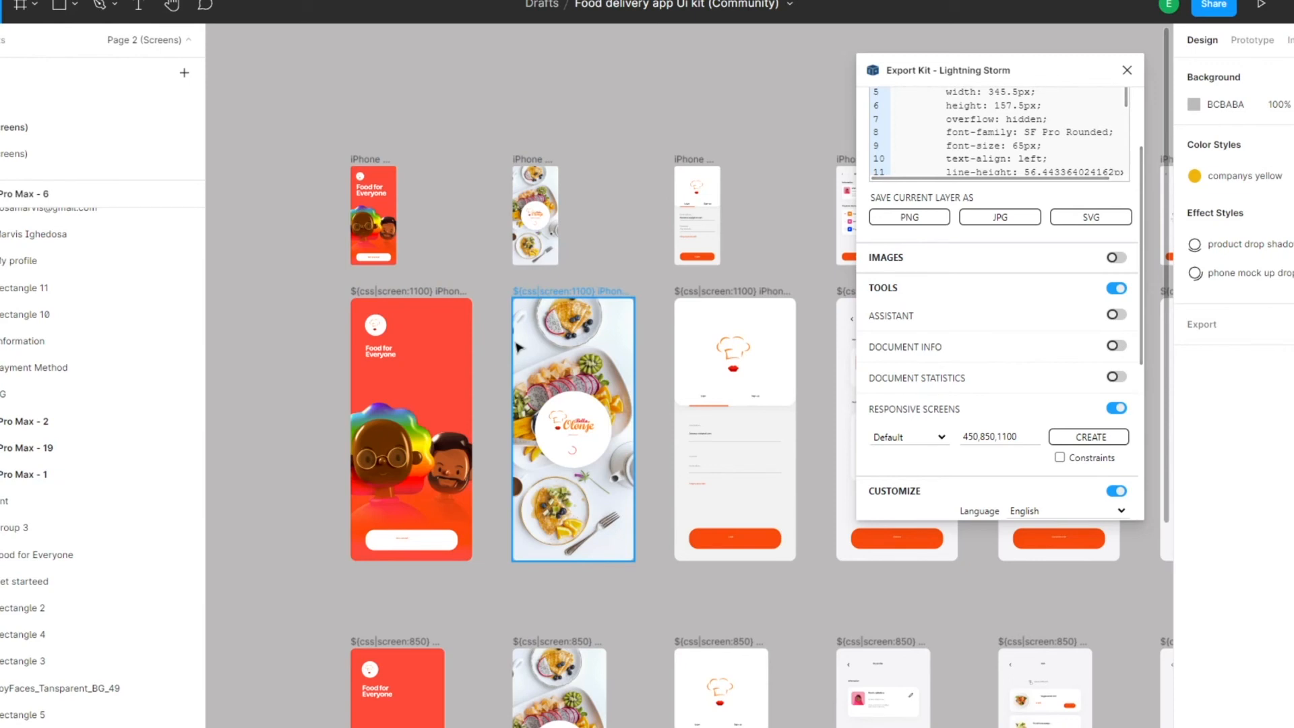
mouse_move(583, 235)
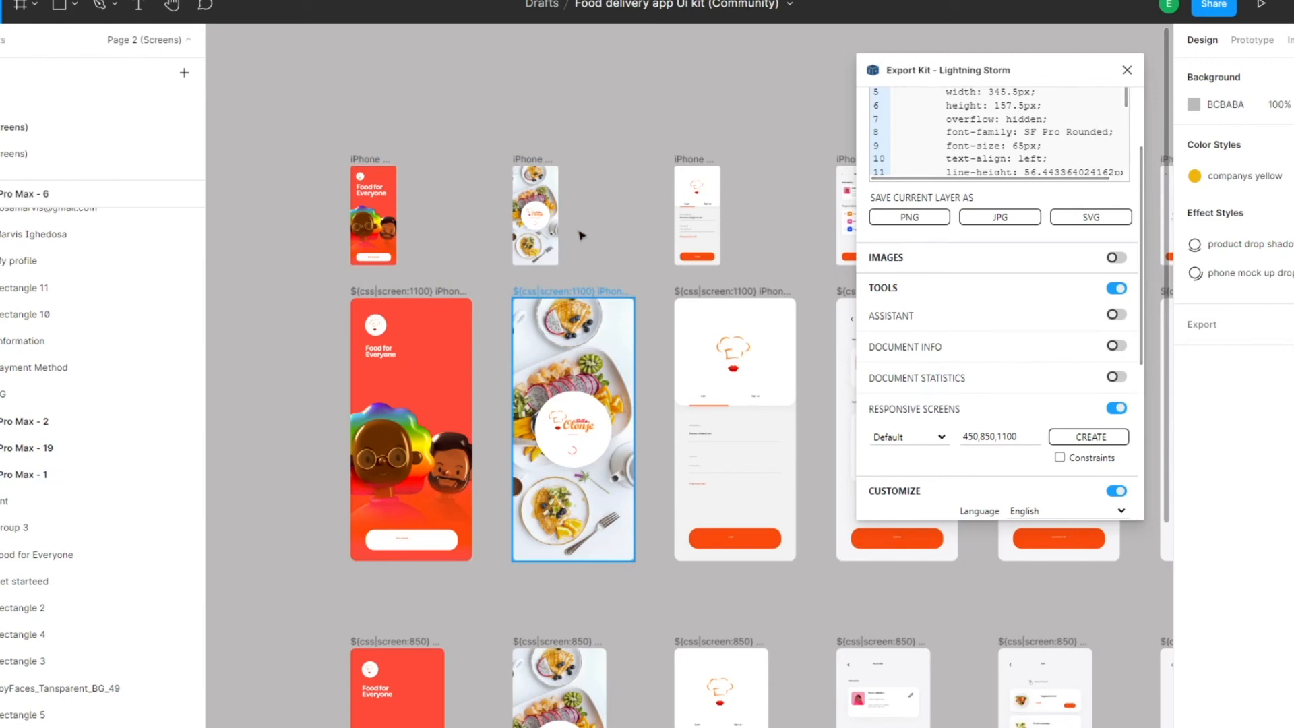
left_click(374, 215)
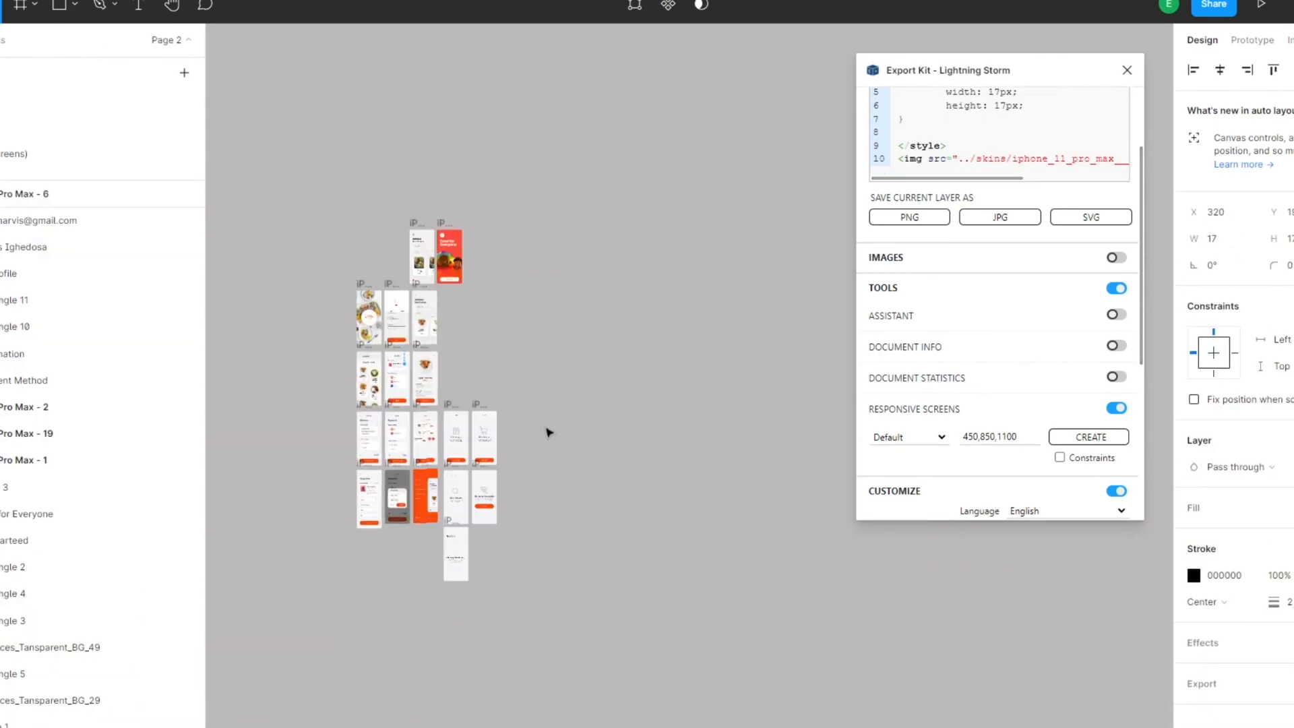
- Switch Responsive Screens to the Web preset and generate web-size variants of every screen
left_click(910, 437)
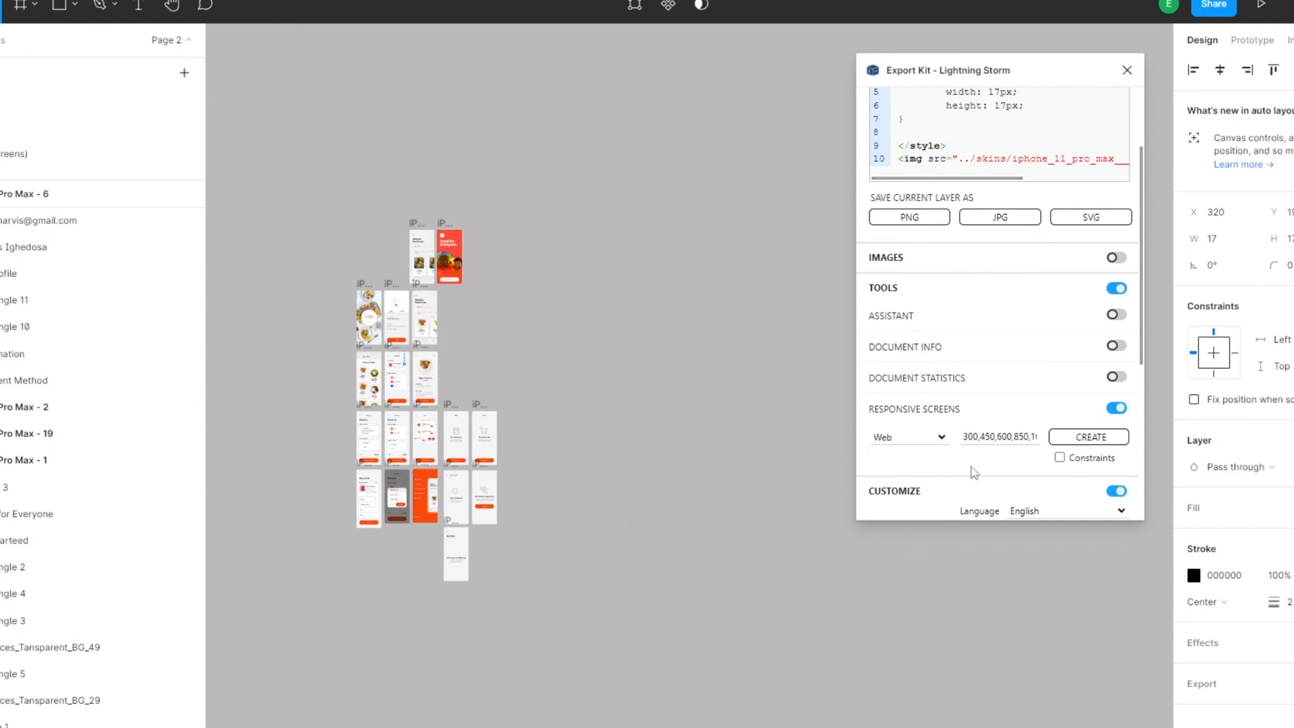
left_click(1089, 437)
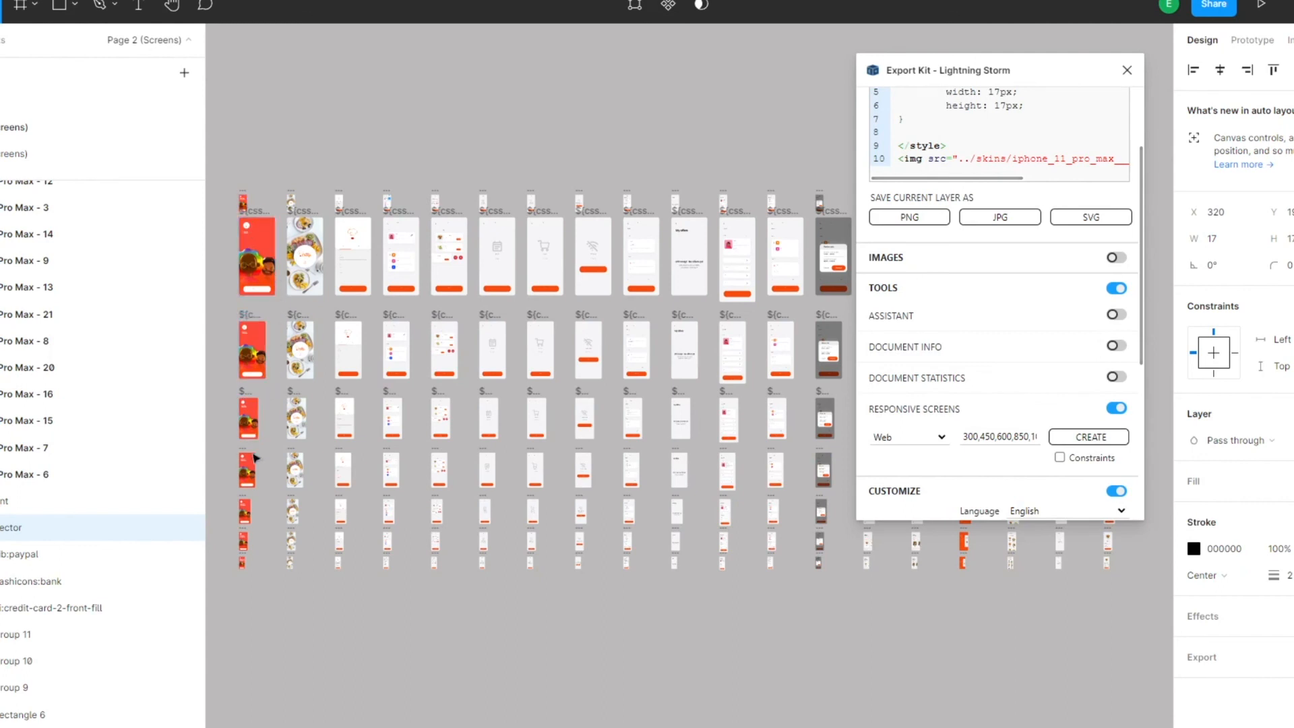
mouse_move(775, 294)
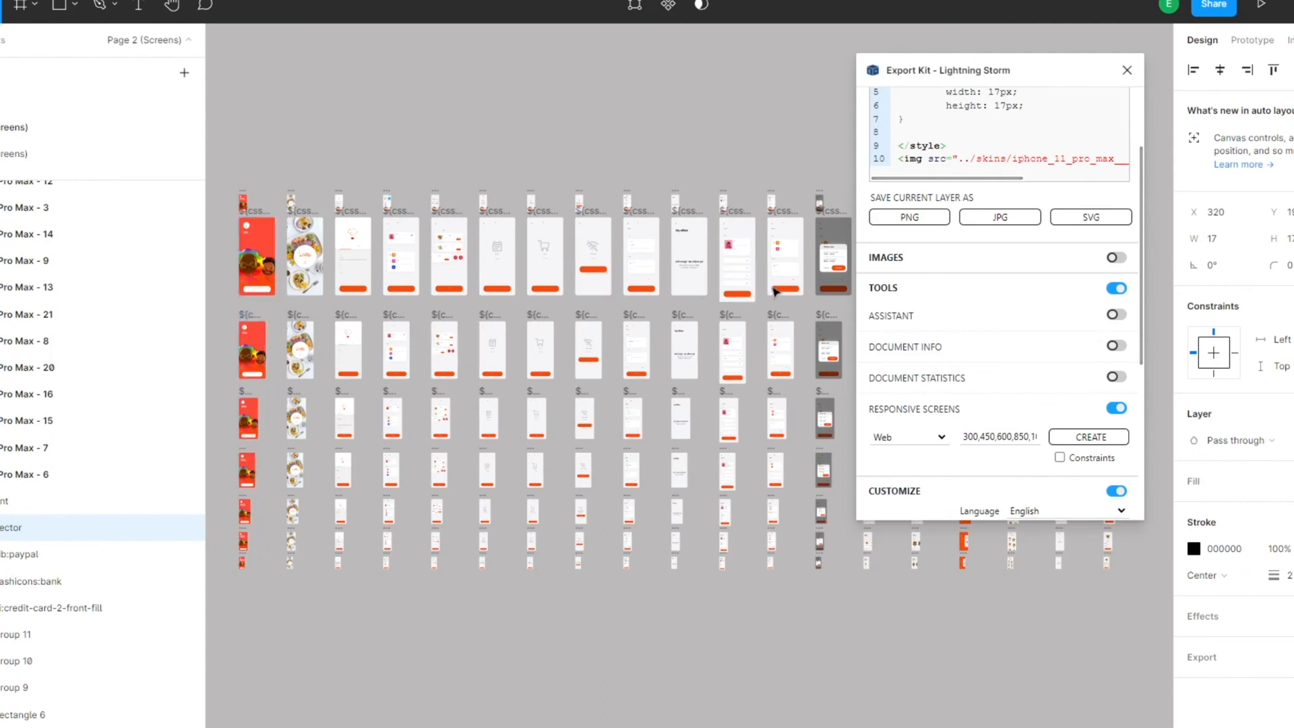
mouse_move(563, 549)
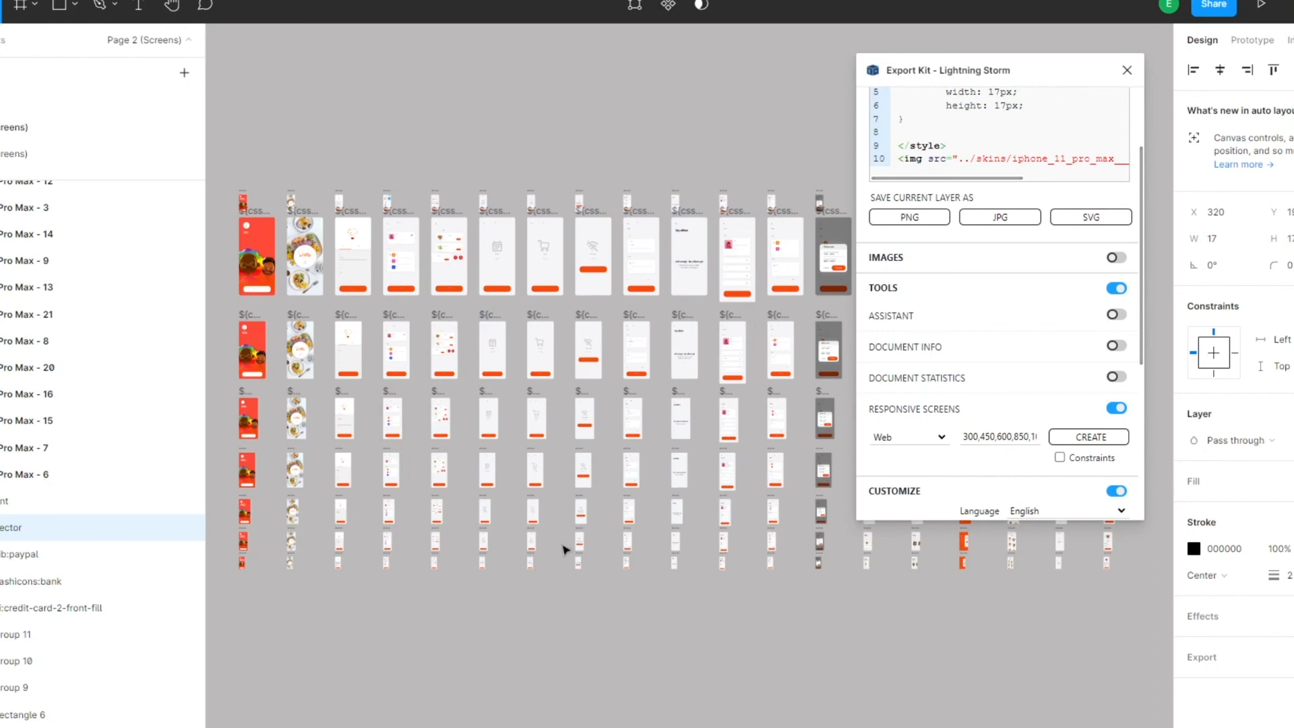